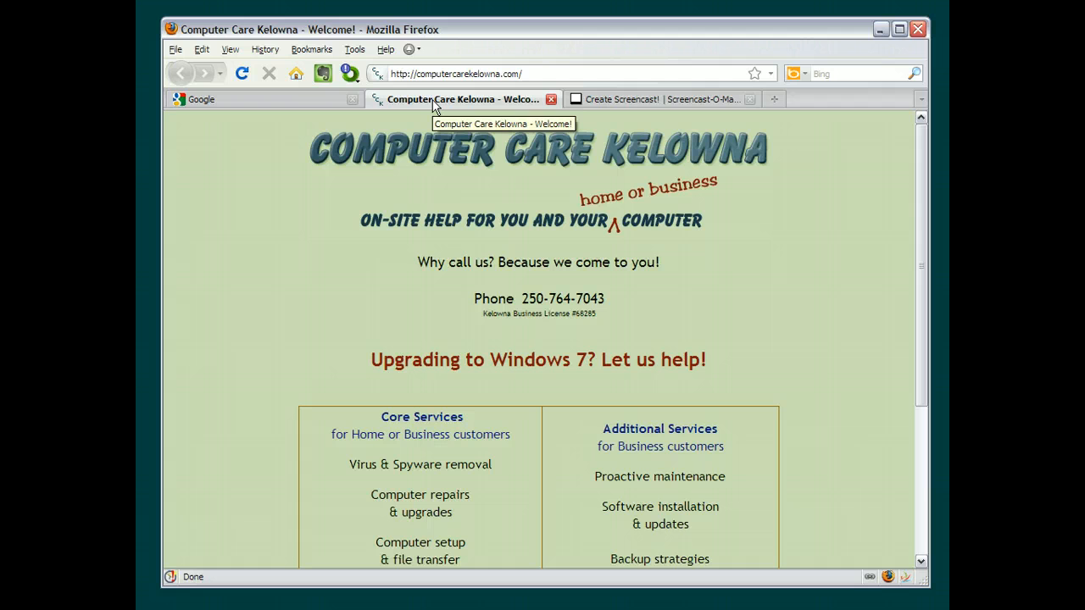
mouse_move(295, 70)
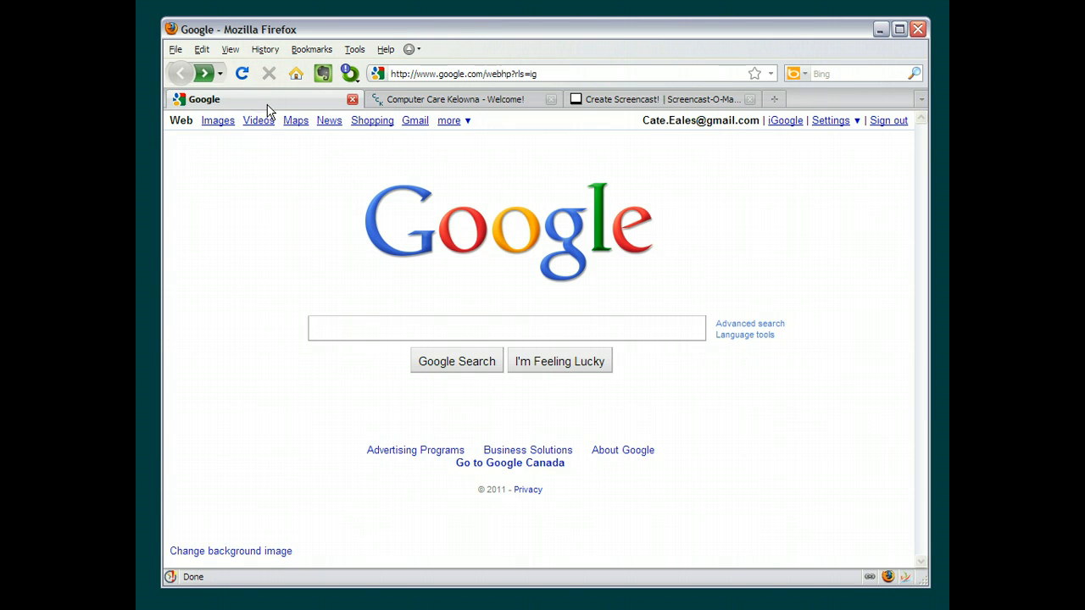
mouse_move(269, 111)
type("microsoft")
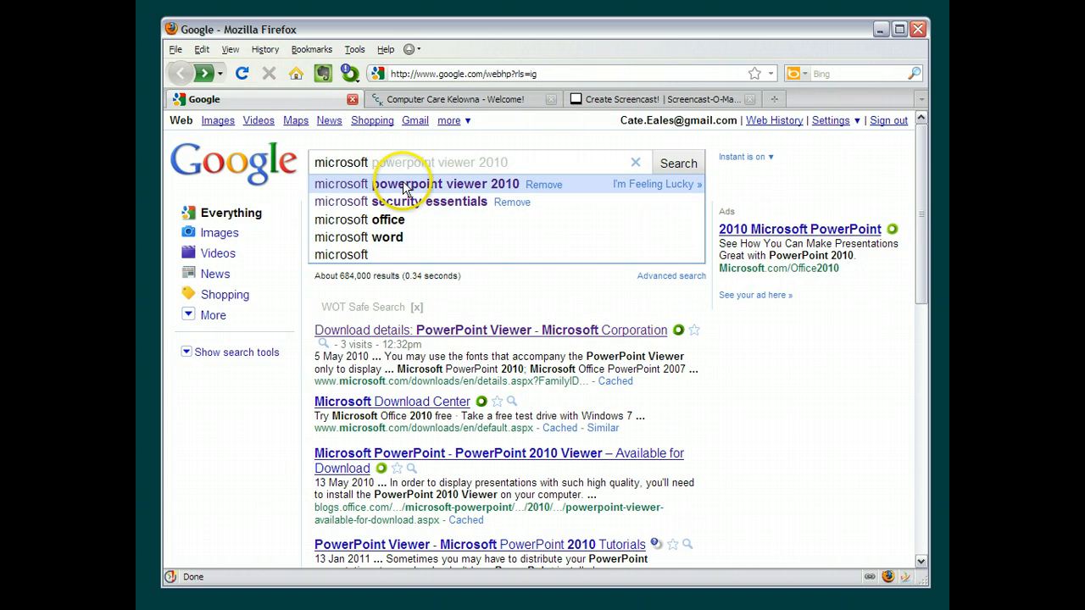
- Run the Google search for 'microsoft powerpoint viewer 2010' from the suggestion list
left_click(417, 183)
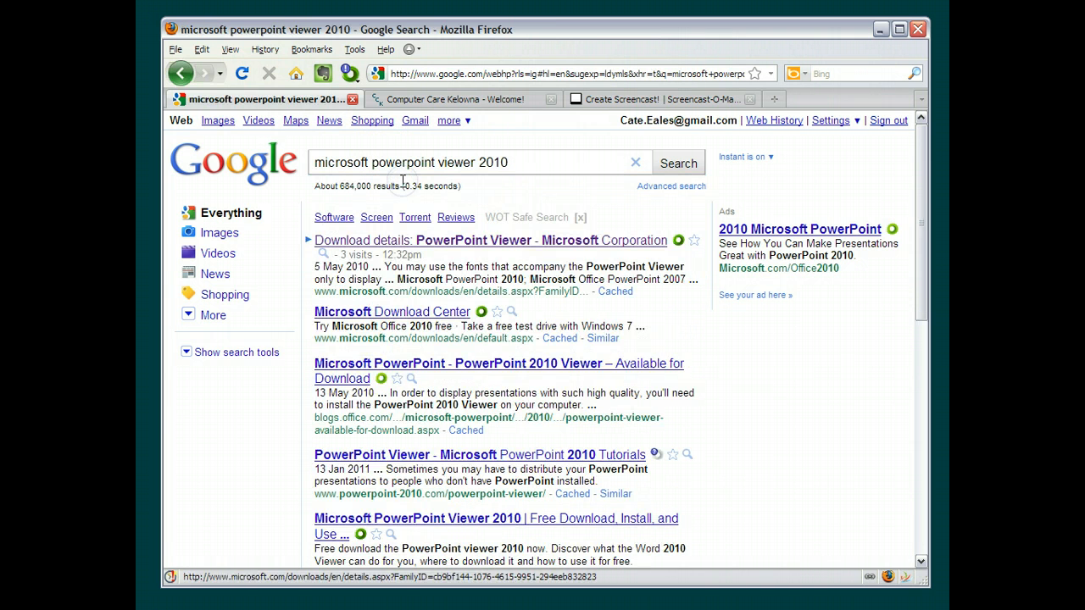
mouse_move(407, 183)
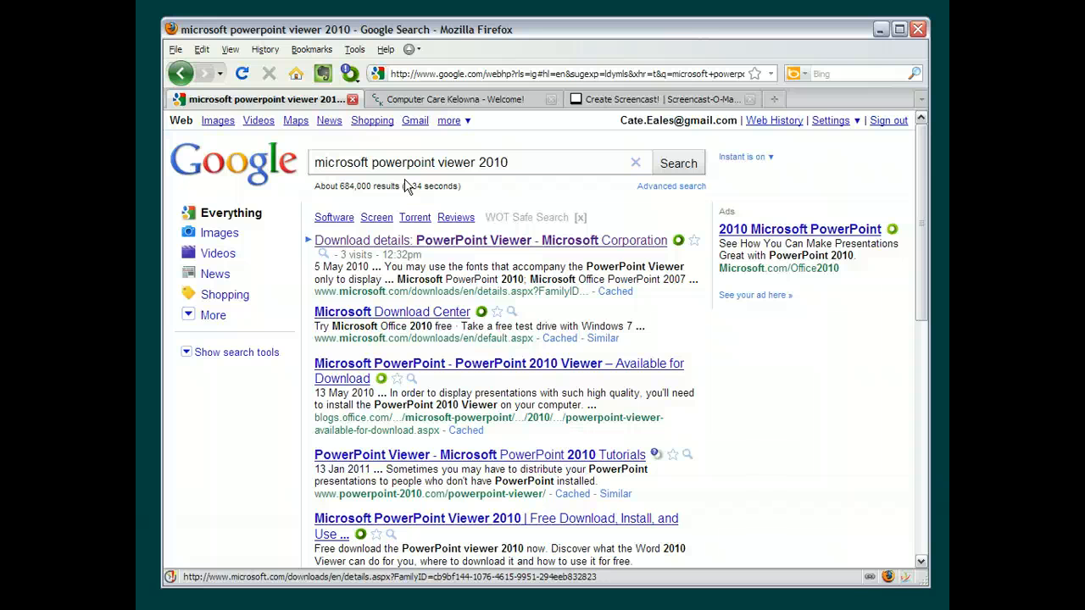
mouse_move(426, 185)
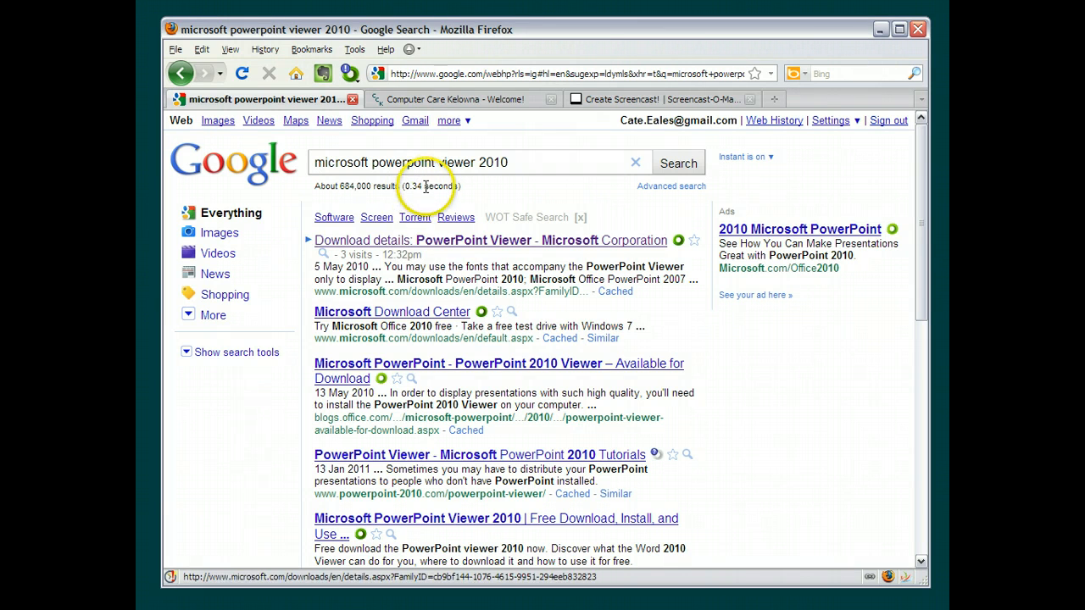
mouse_move(373, 245)
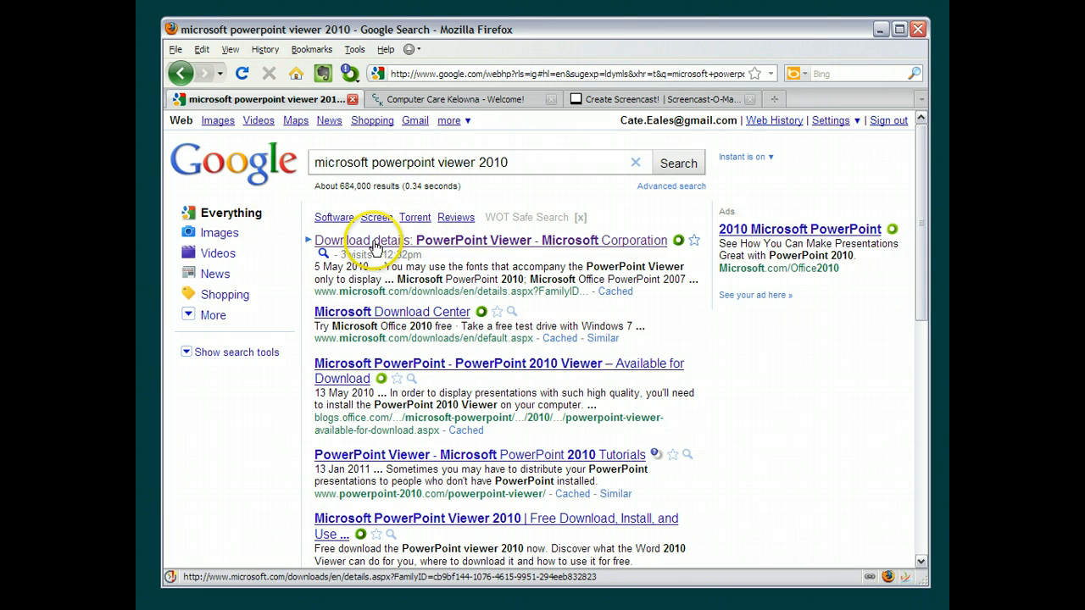
mouse_move(542, 252)
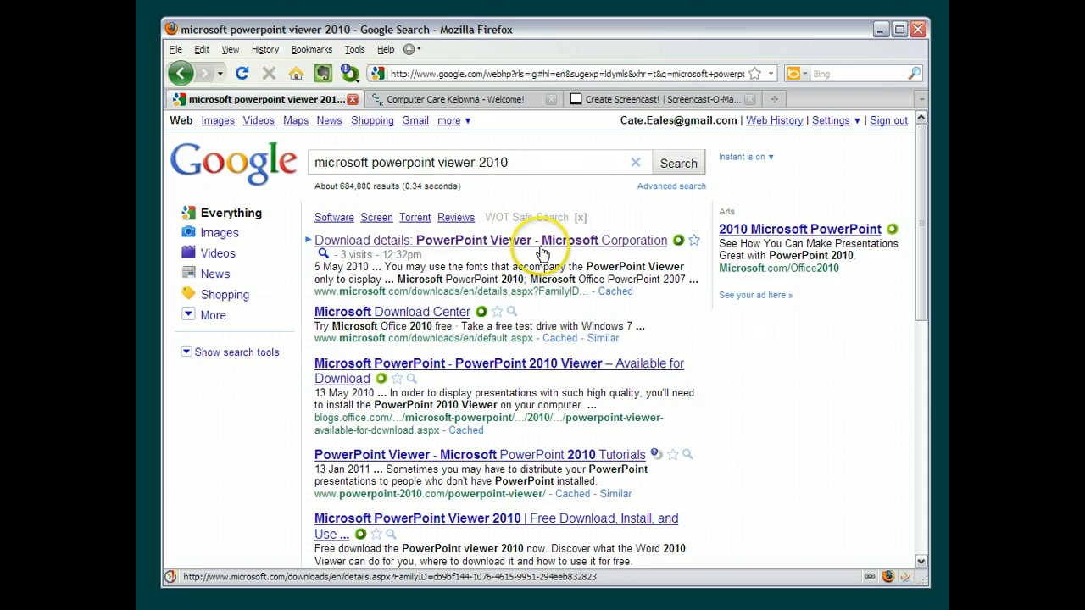
mouse_move(433, 249)
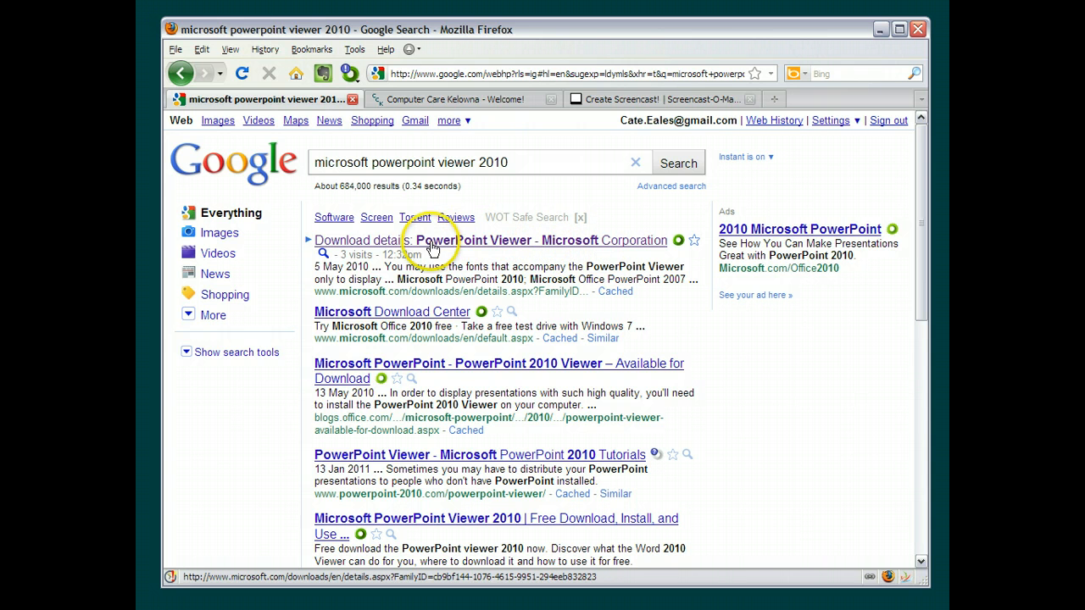
mouse_move(354, 303)
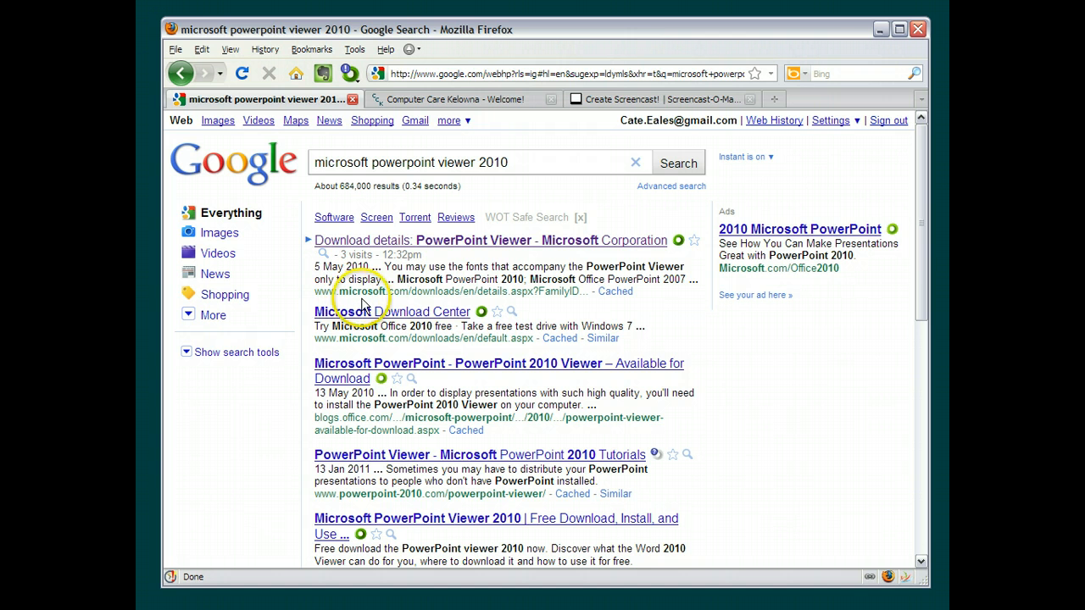
mouse_move(399, 295)
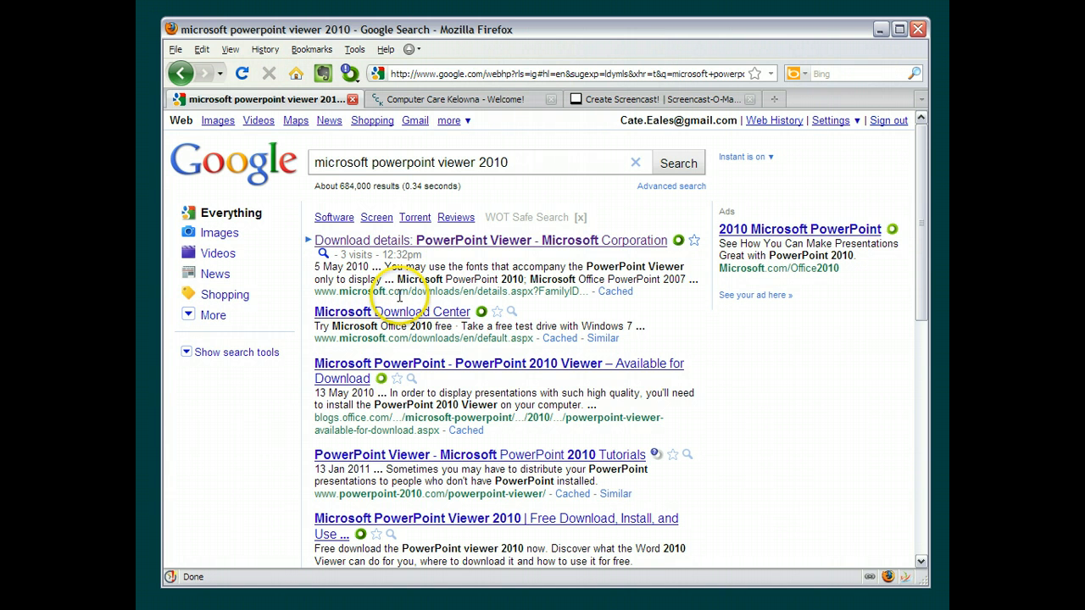
- Open the 'Download details: PowerPoint Viewer - Microsoft Corporation' result
left_click(472, 240)
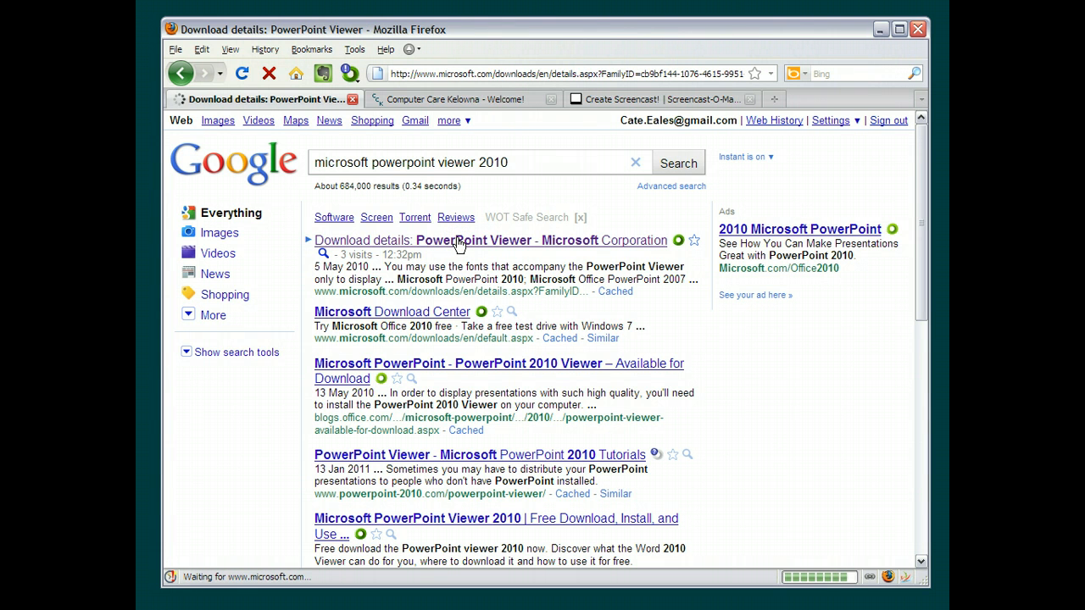
- Open the PowerPoint Viewer details page and request the PowerPointViewer.exe download
left_click(490, 240)
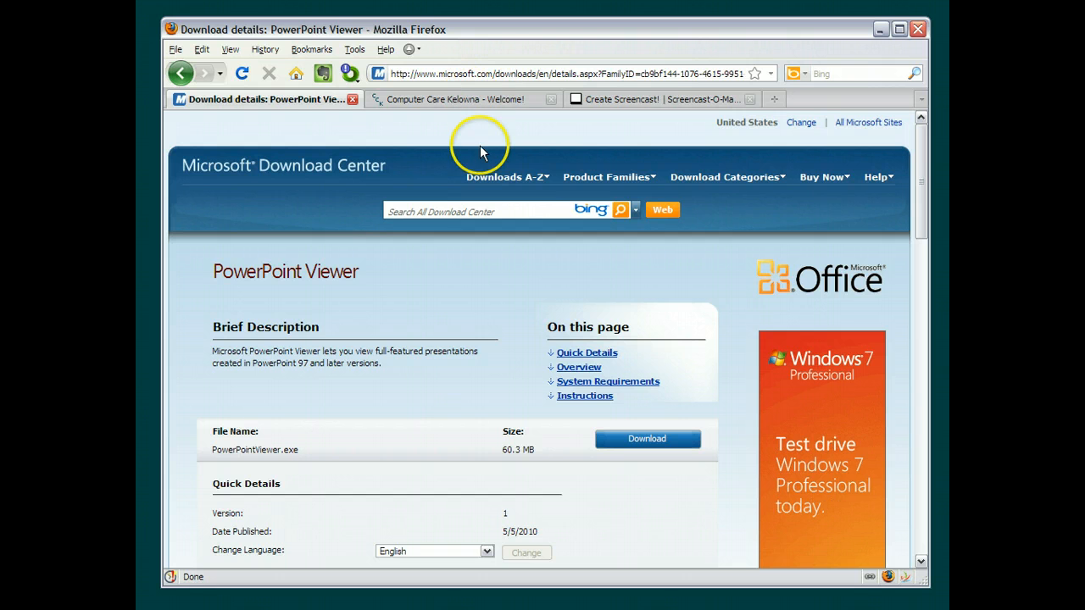
mouse_move(322, 282)
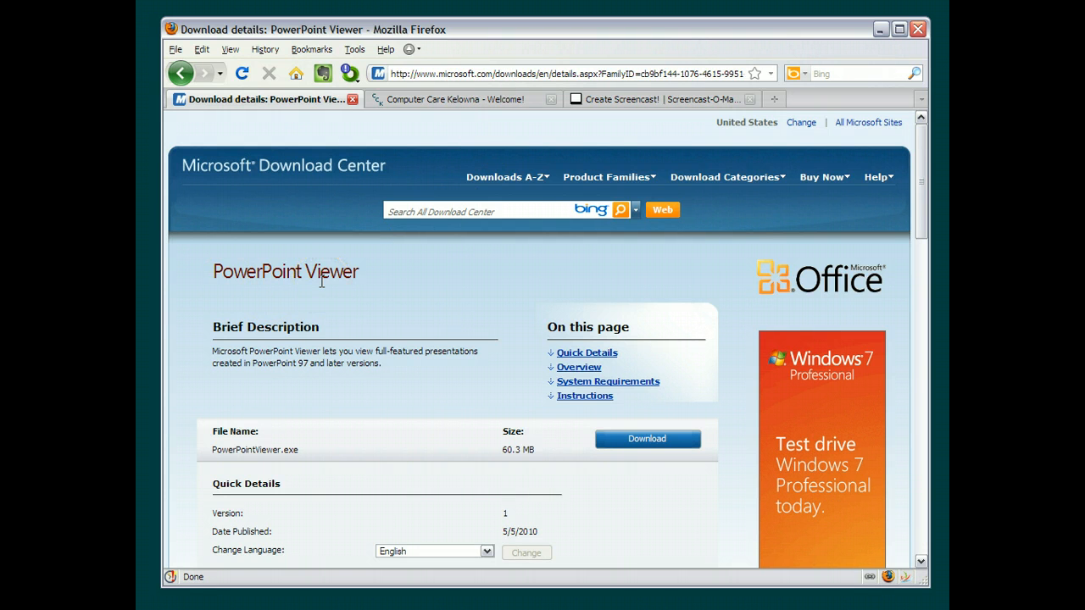
left_click(647, 438)
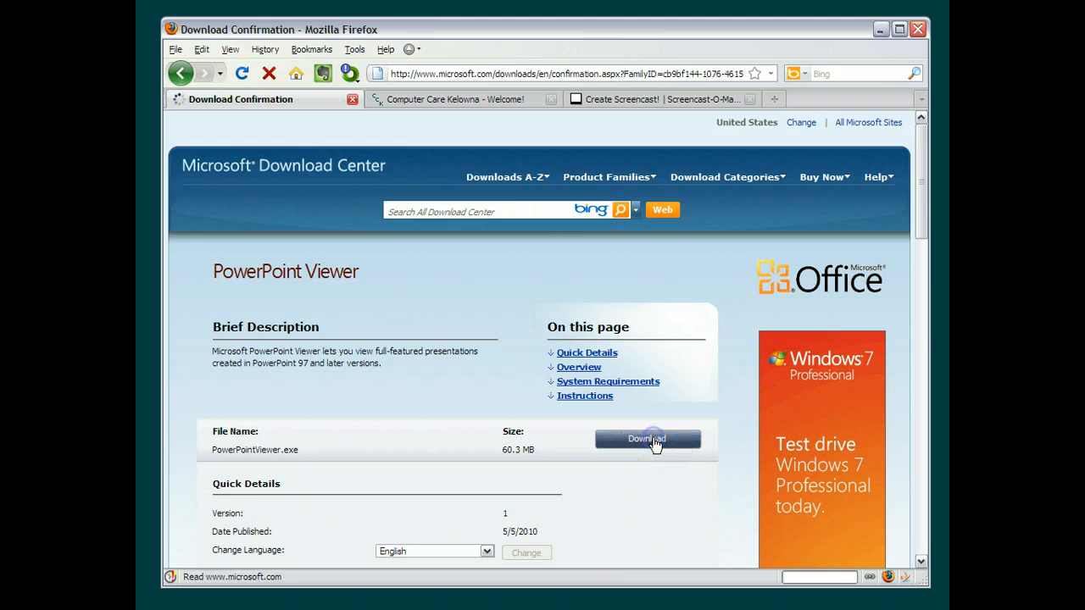
- Choose Save File to save PowerPointViewer.exe to the computer
left_click(646, 438)
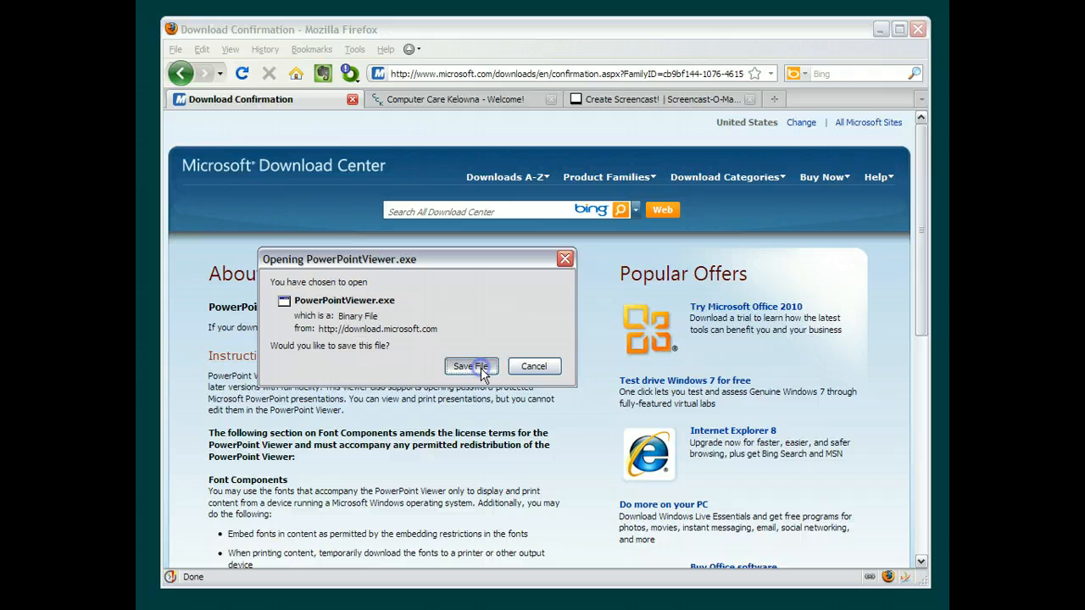
left_click(472, 367)
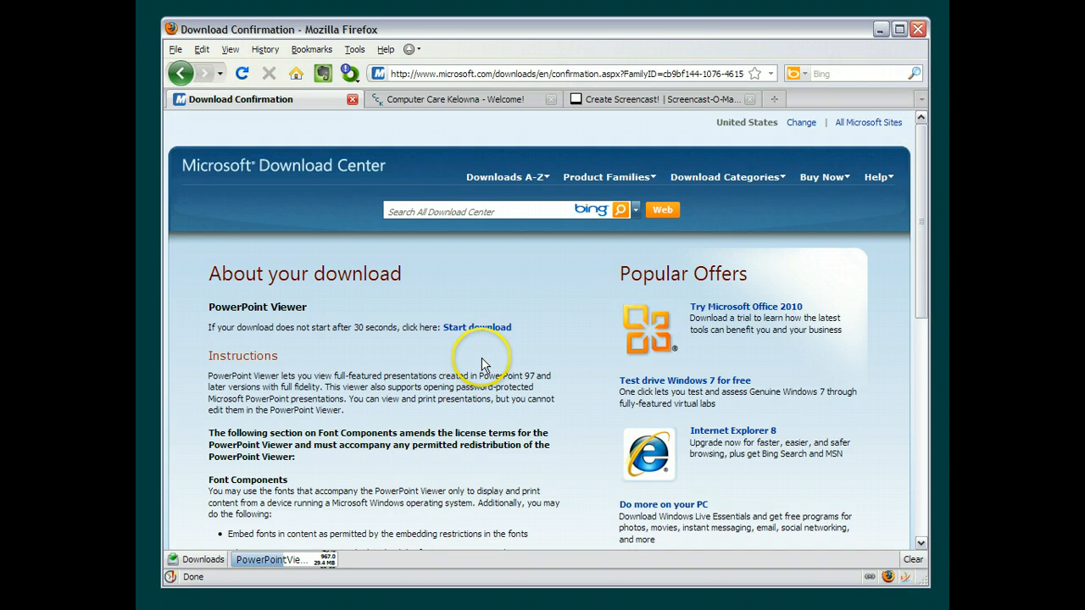
mouse_move(291, 568)
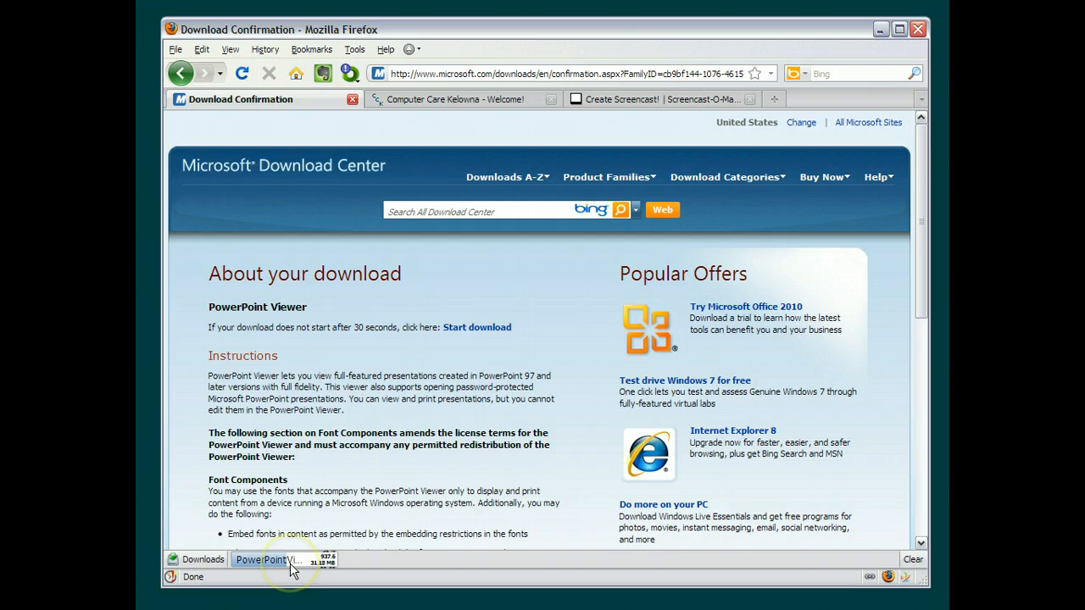
mouse_move(583, 280)
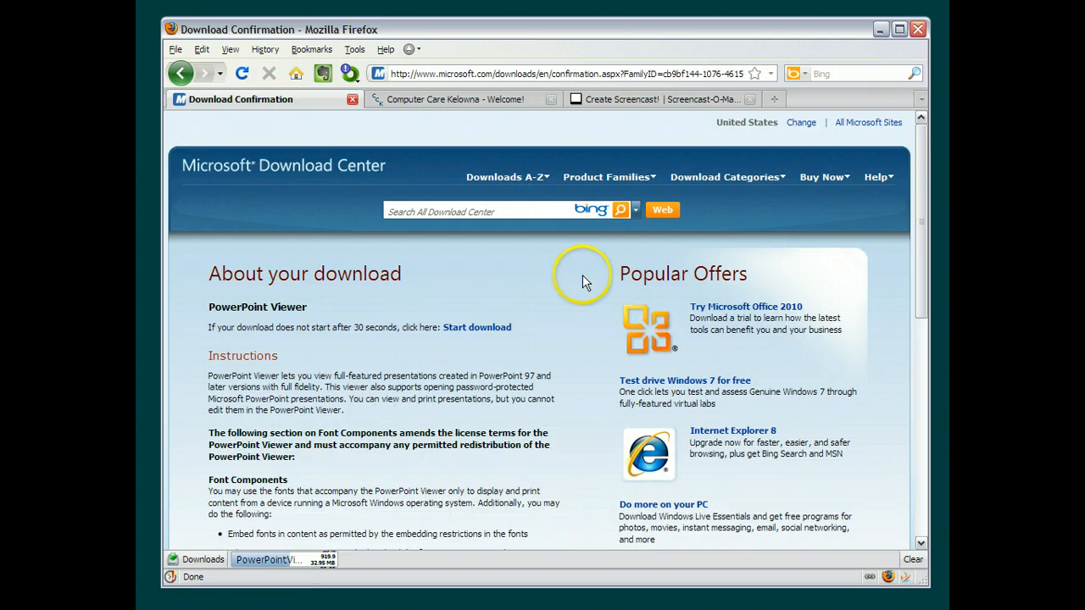
mouse_move(584, 296)
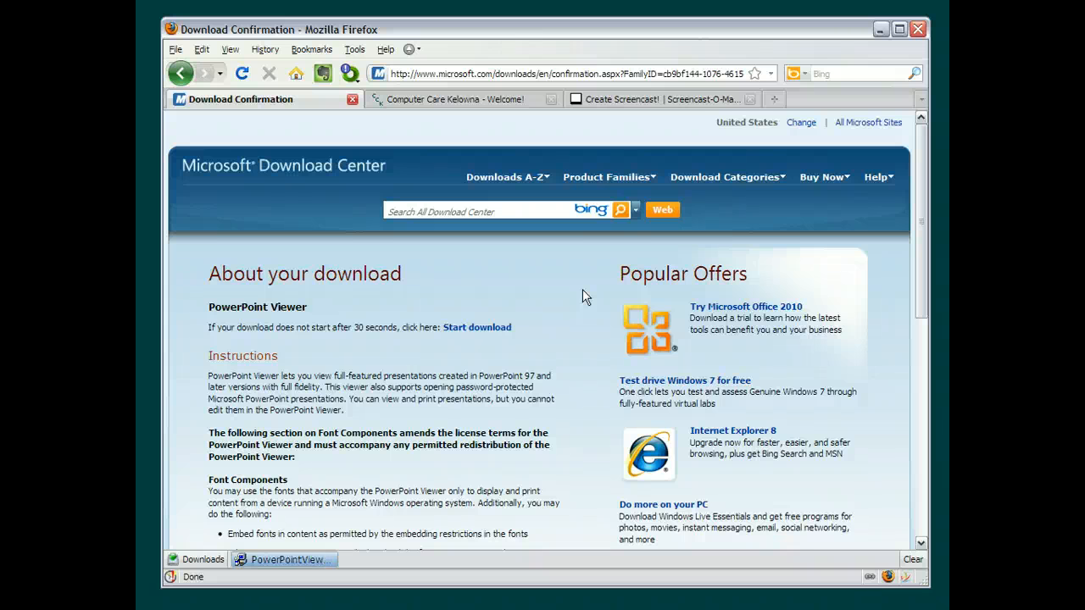
mouse_move(880, 29)
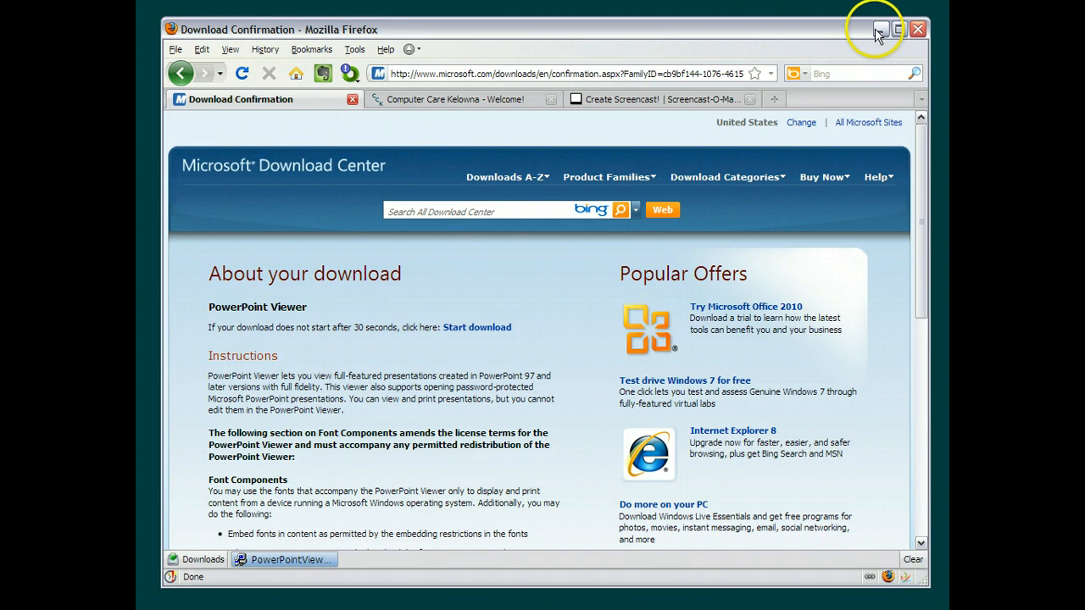
- Minimize Firefox once the PowerPointViewer download completes
left_click(462, 99)
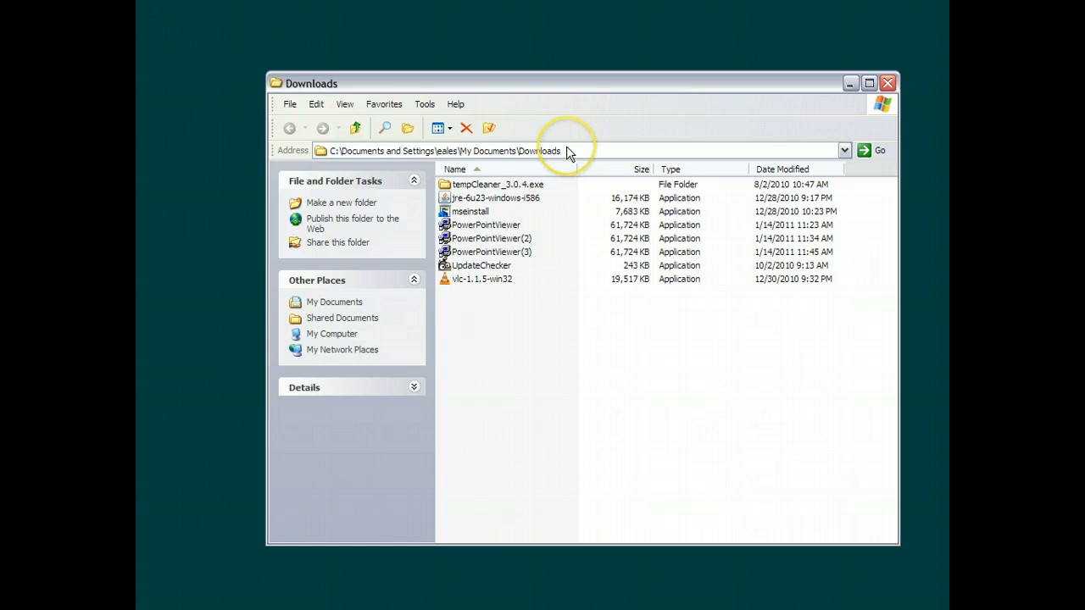
- Run the PowerPointViewer installer from the Downloads folder
left_click(486, 225)
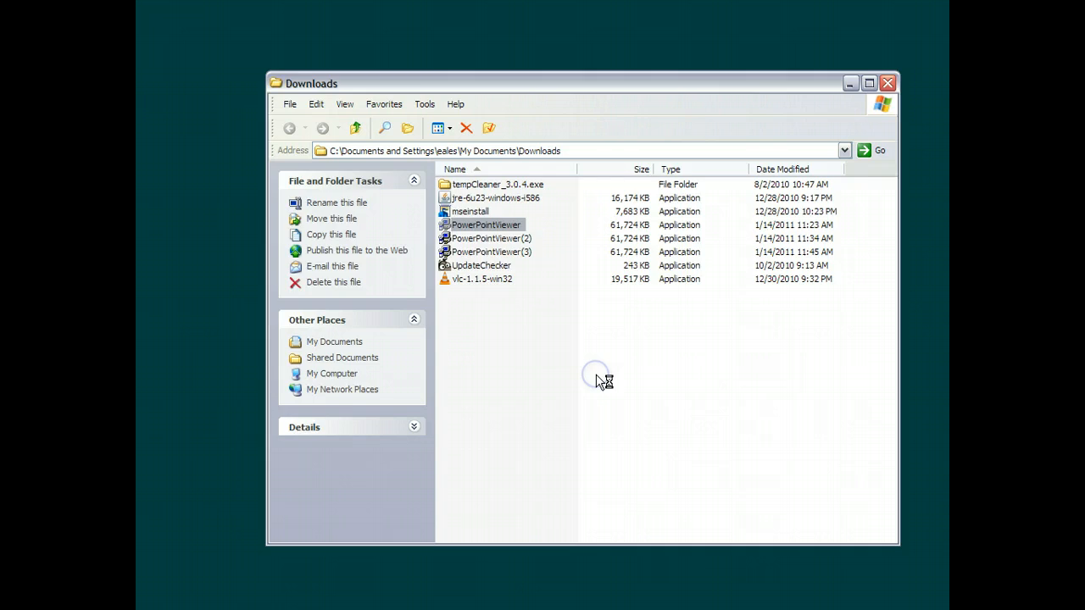
double_click(486, 224)
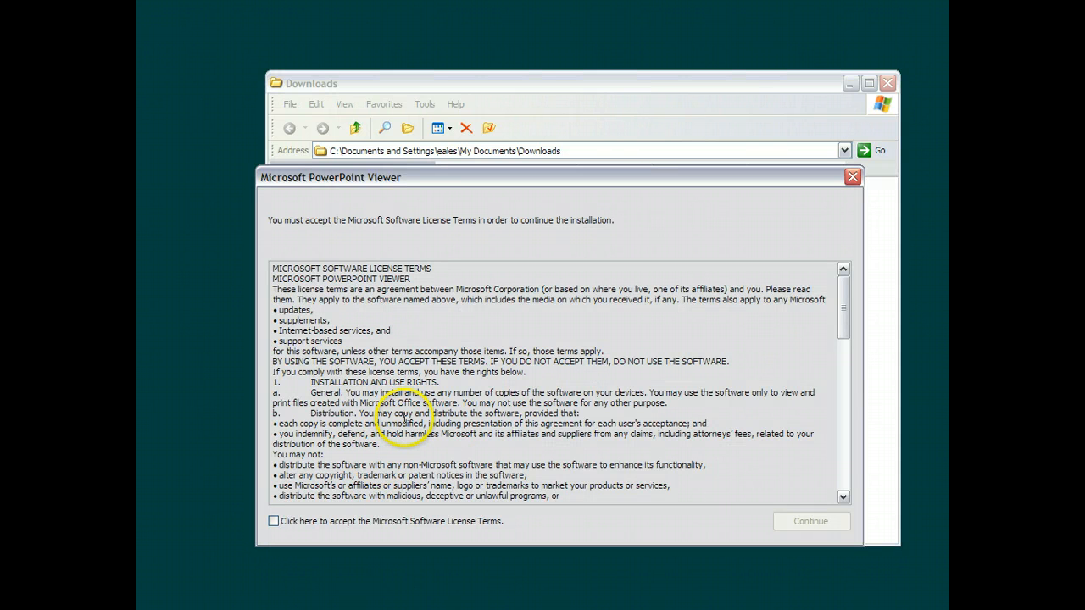
mouse_move(404, 419)
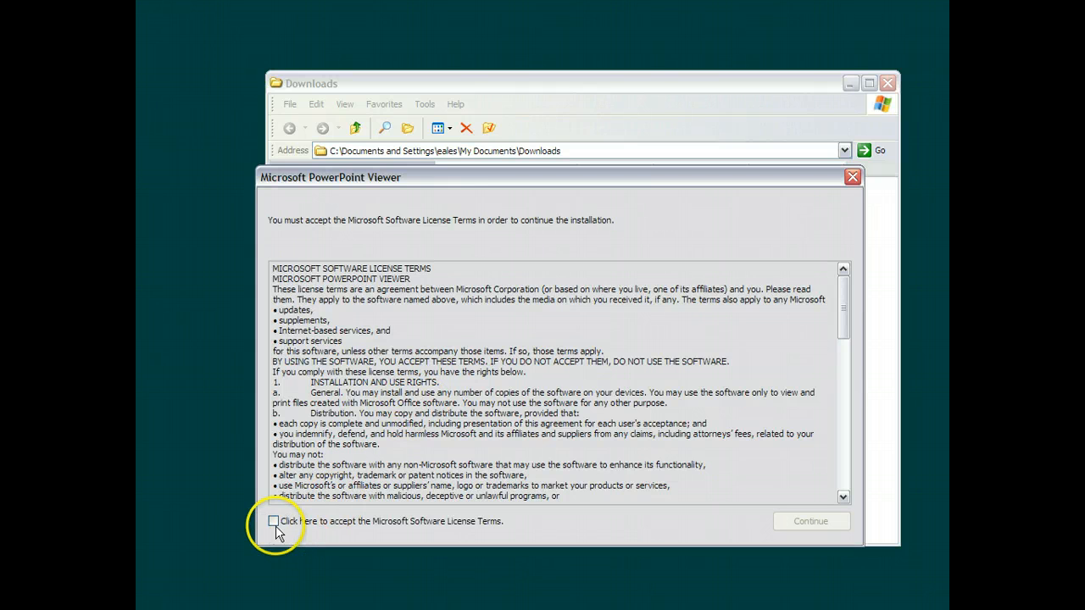
- Accept the license terms, continue extraction, and close the Downloads folder
left_click(273, 521)
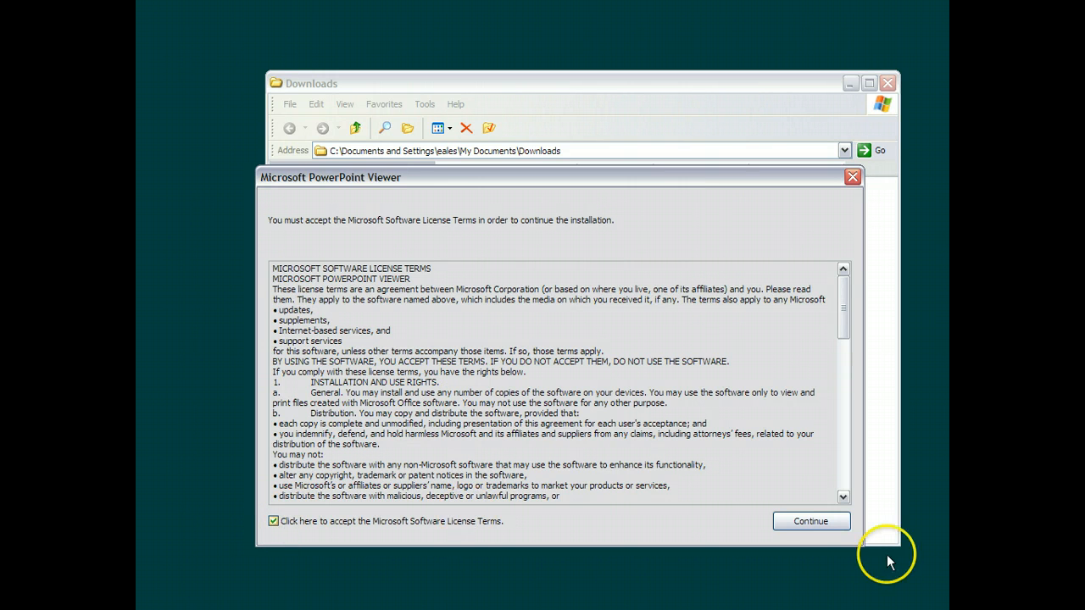
left_click(809, 522)
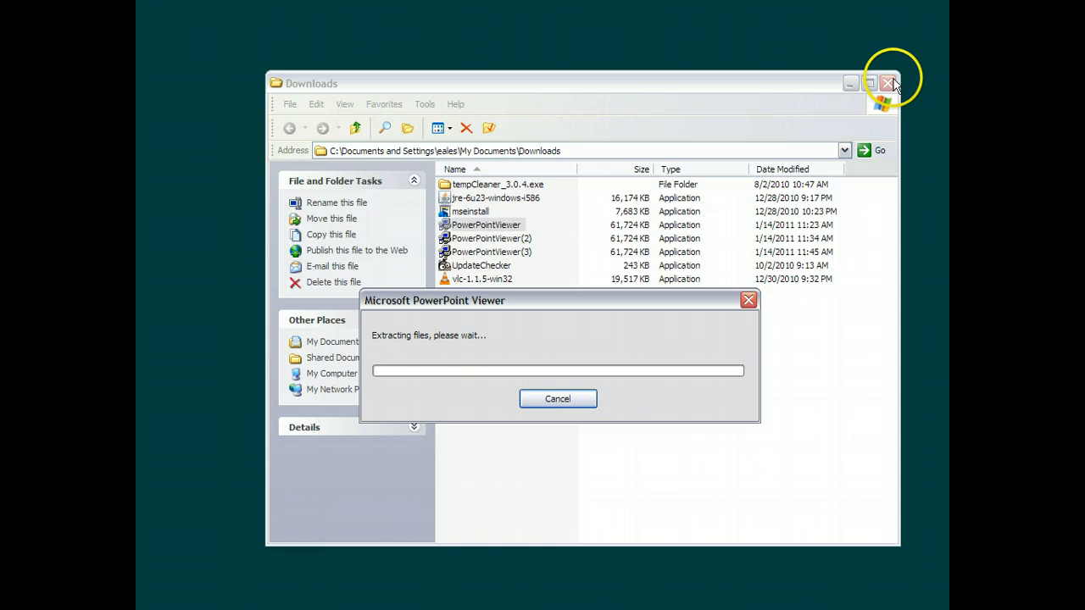
left_click(892, 84)
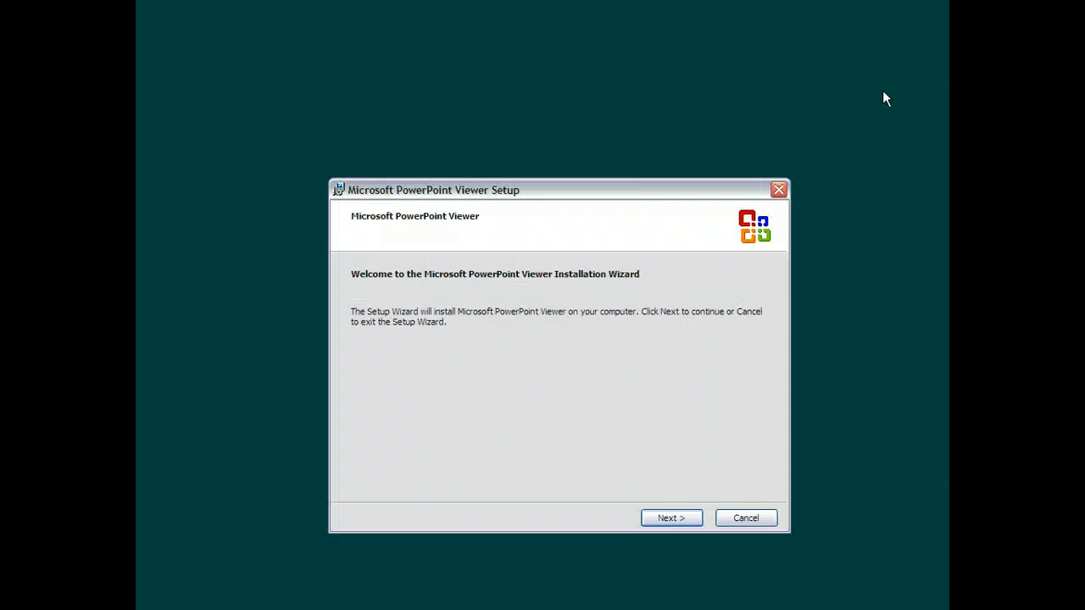
mouse_move(627, 539)
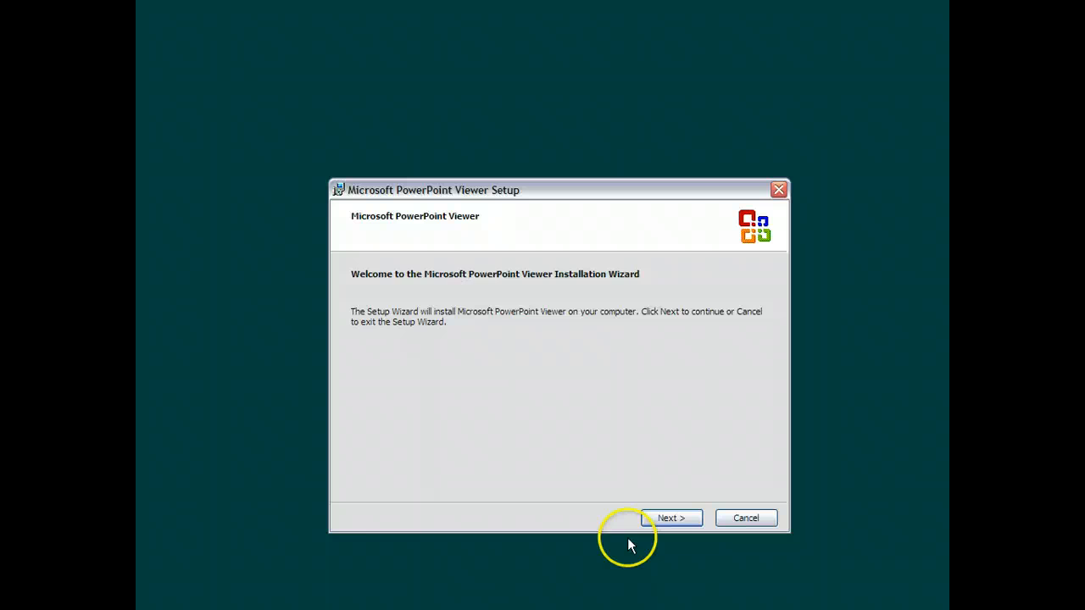
- Advance past the welcome screen to the C:\Program Files\Microsoft Office location step
left_click(671, 517)
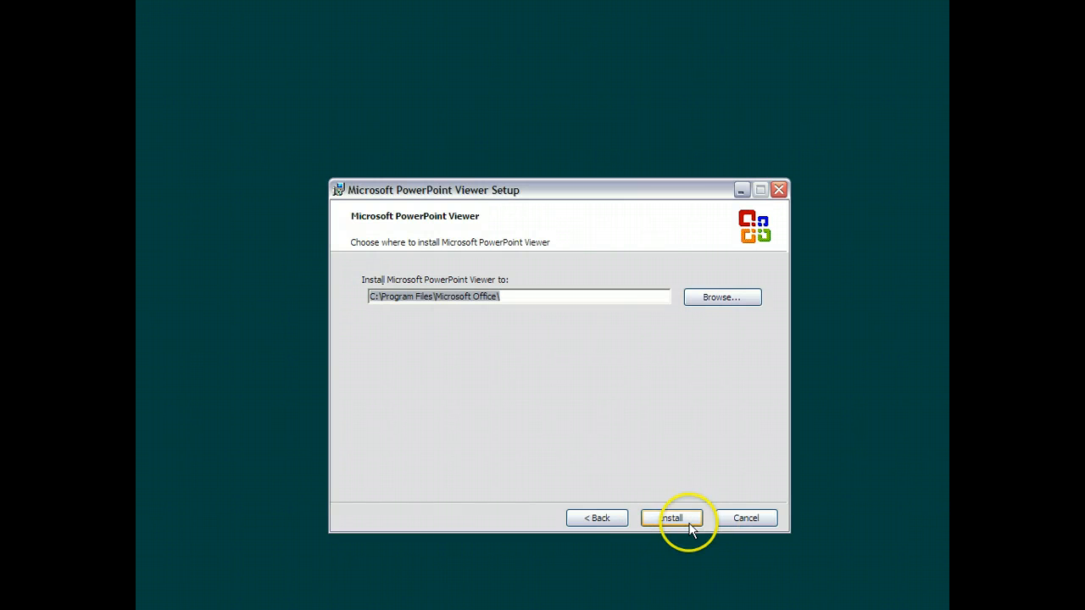
- Install into C:\Program Files\Microsoft Office\ and wait for successful completion
left_click(672, 518)
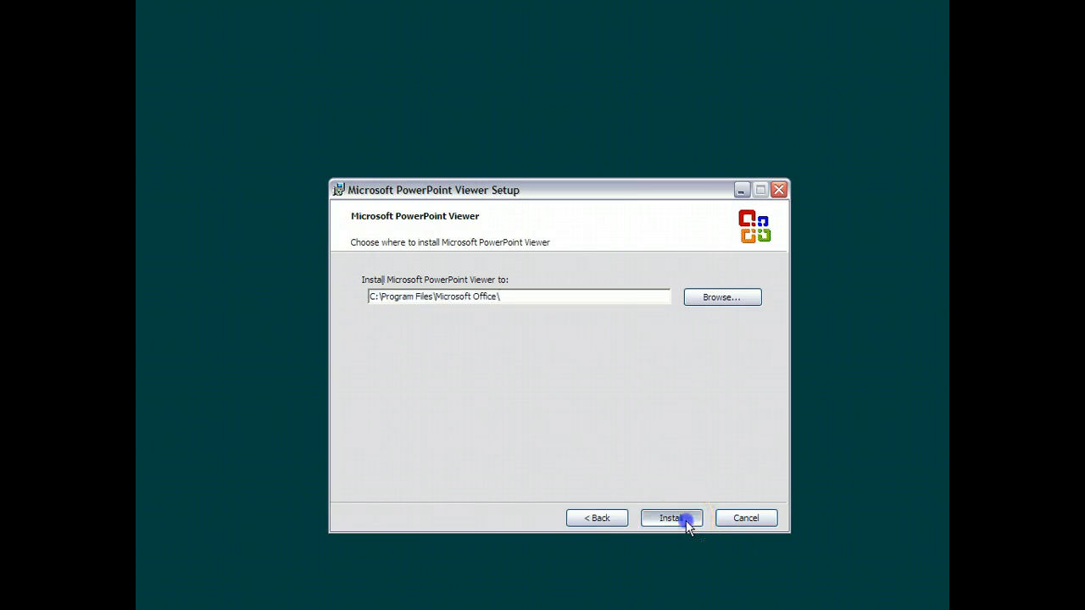
left_click(670, 518)
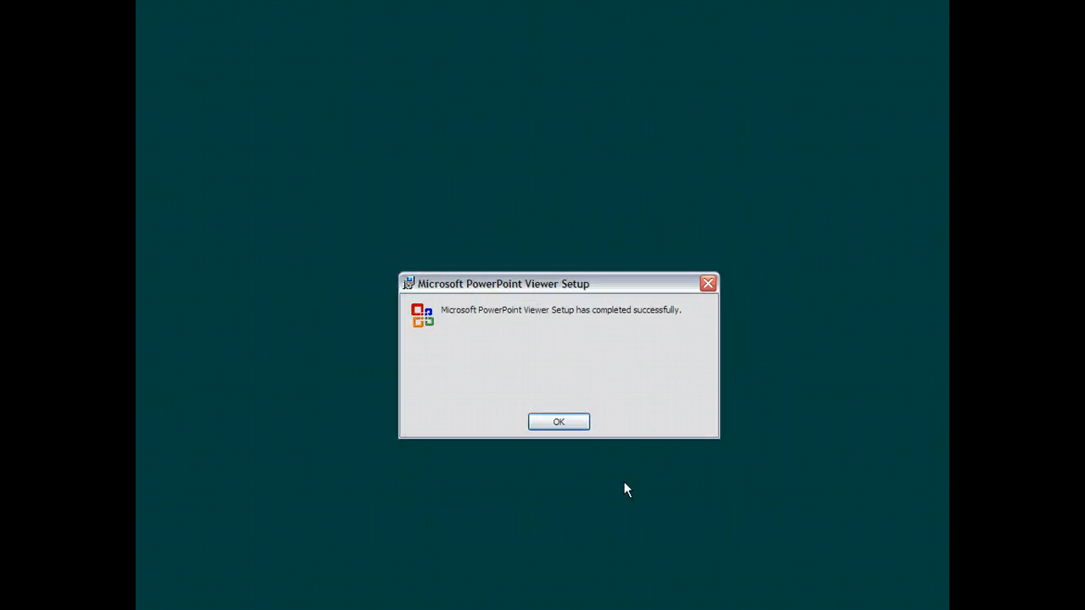
mouse_move(612, 298)
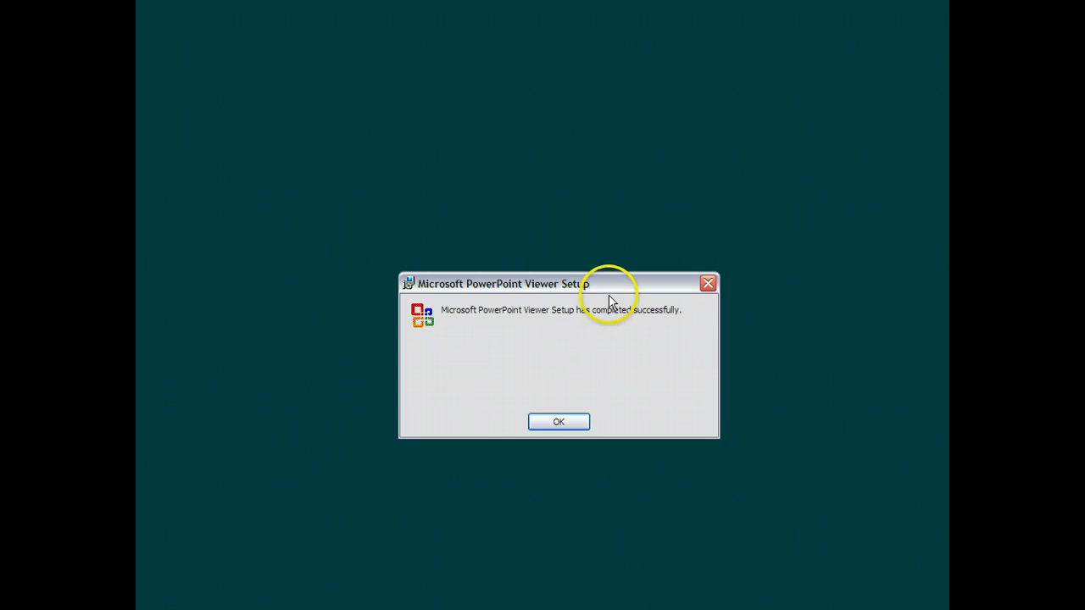
mouse_move(559, 421)
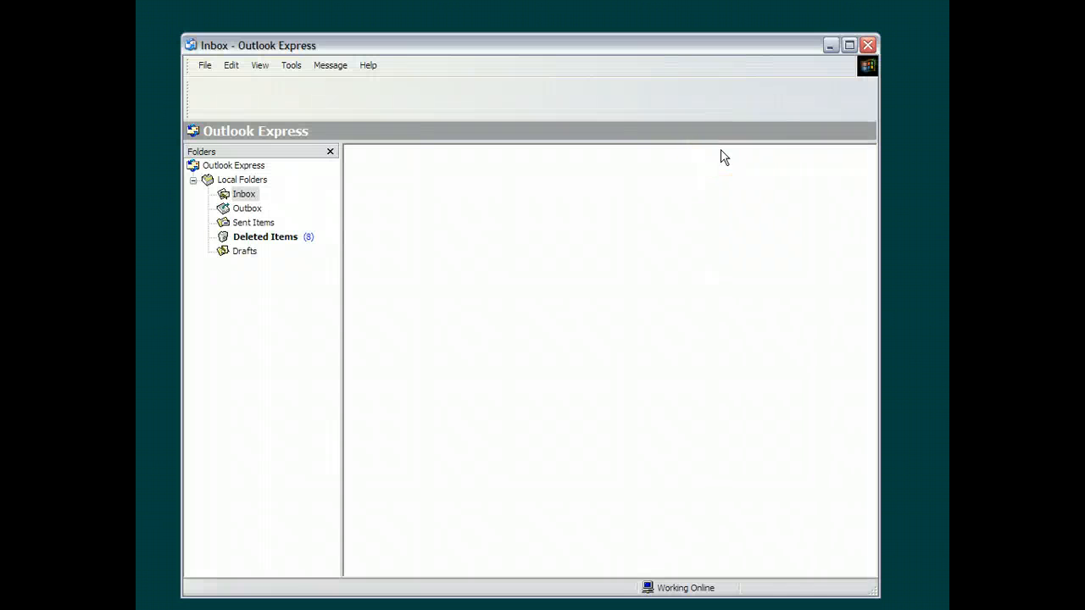
- Open the 'Testing pps attachment' message and reveal its Snow_that_speaks.pps attachment
left_click(244, 193)
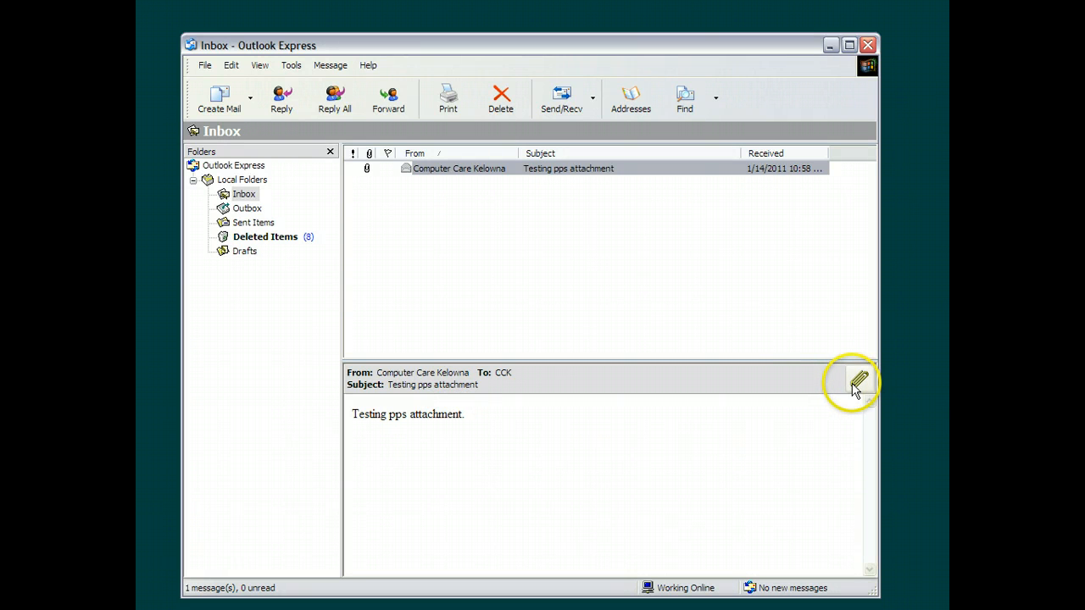
mouse_move(858, 382)
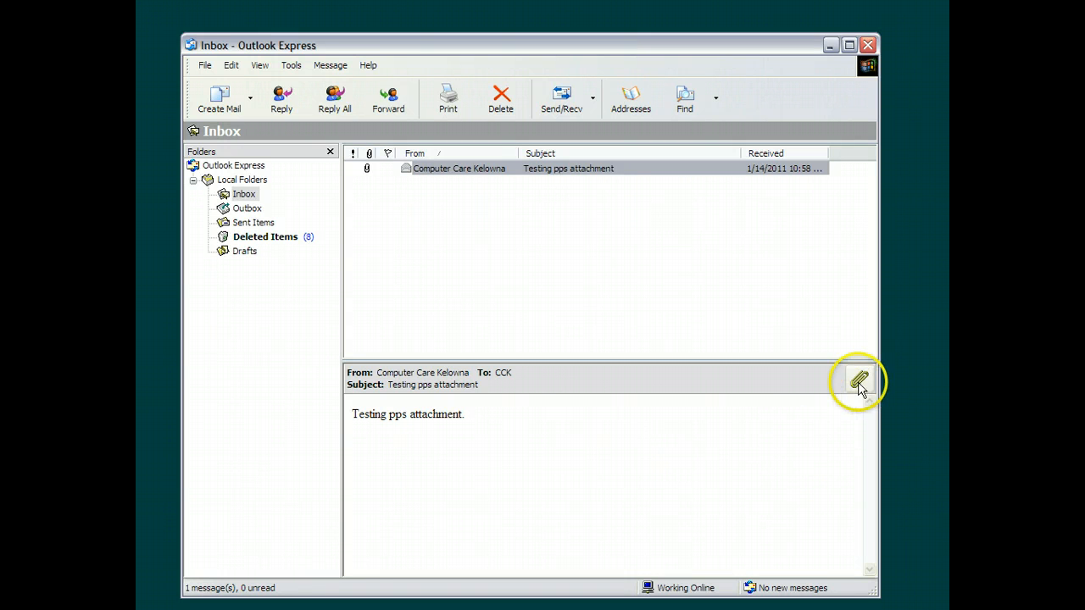
left_click(859, 380)
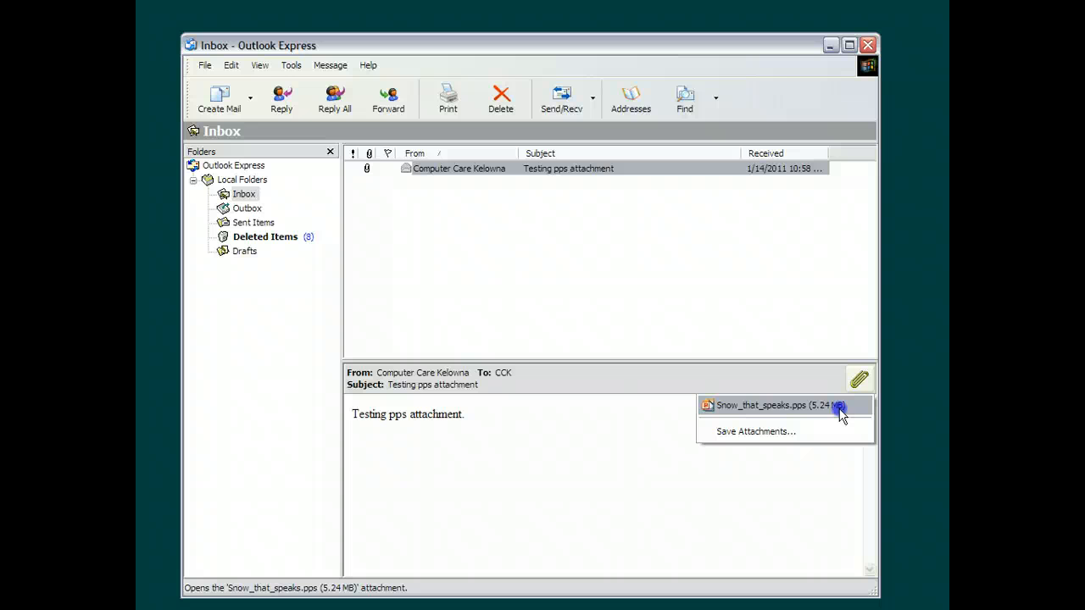
- Open the Snow_that_speaks.pps attachment and dismiss the no-associated-program error
left_click(768, 406)
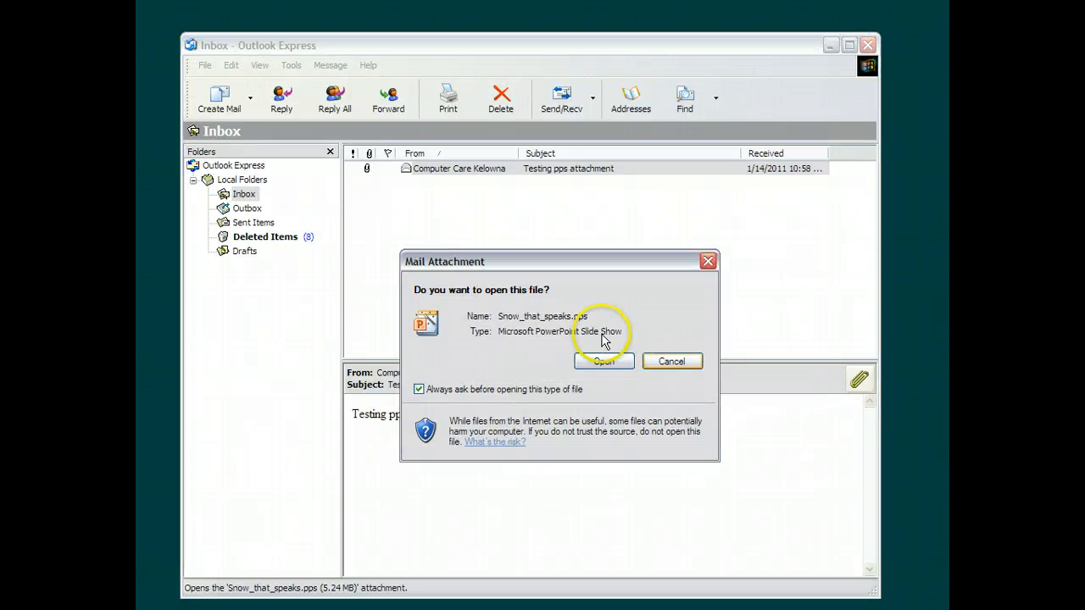
left_click(603, 361)
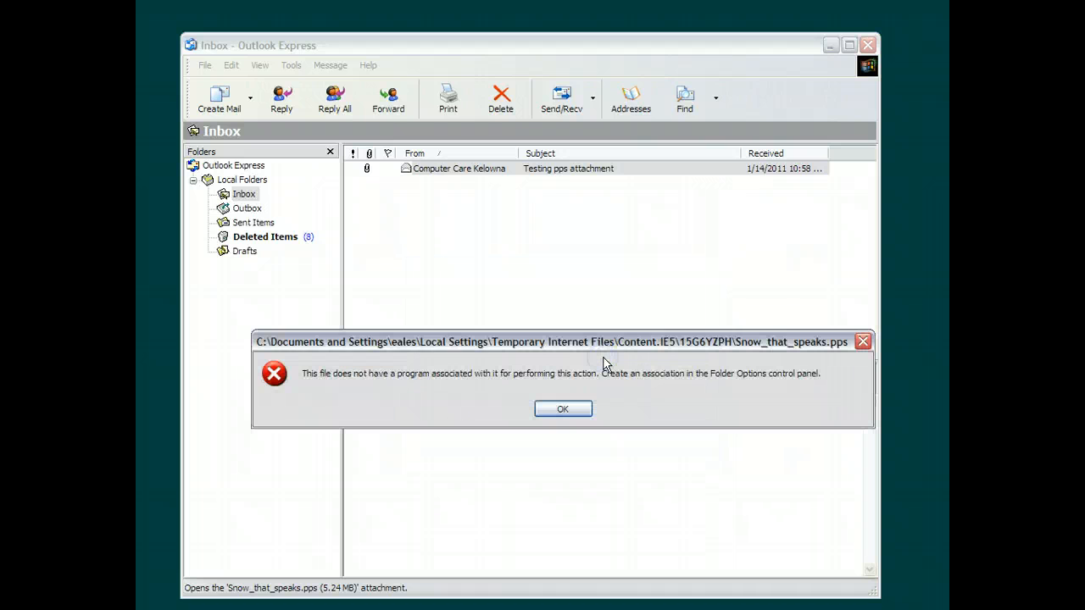
mouse_move(352, 388)
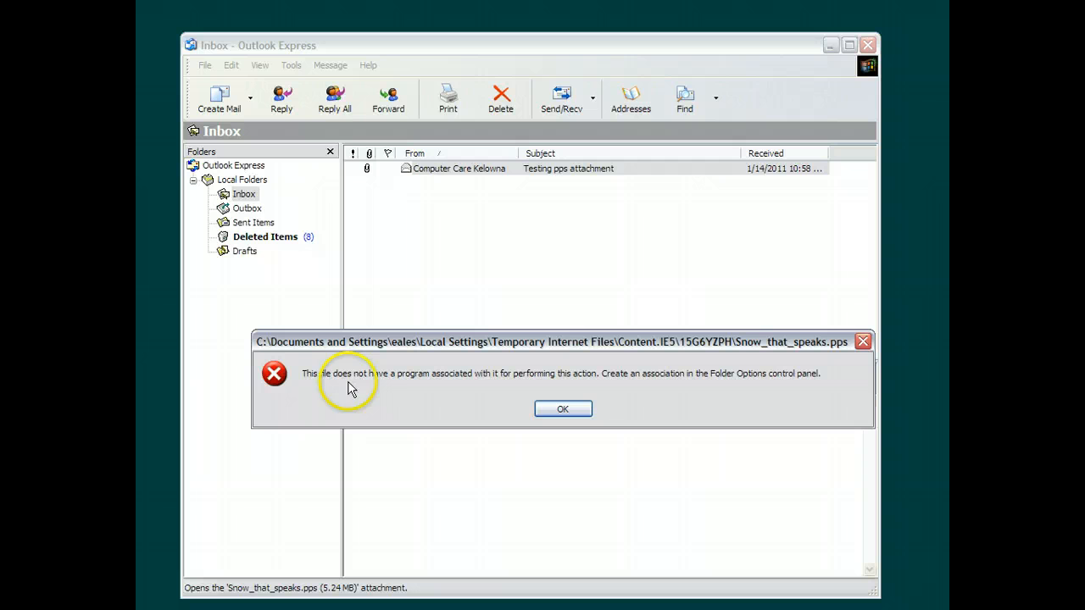
mouse_move(401, 390)
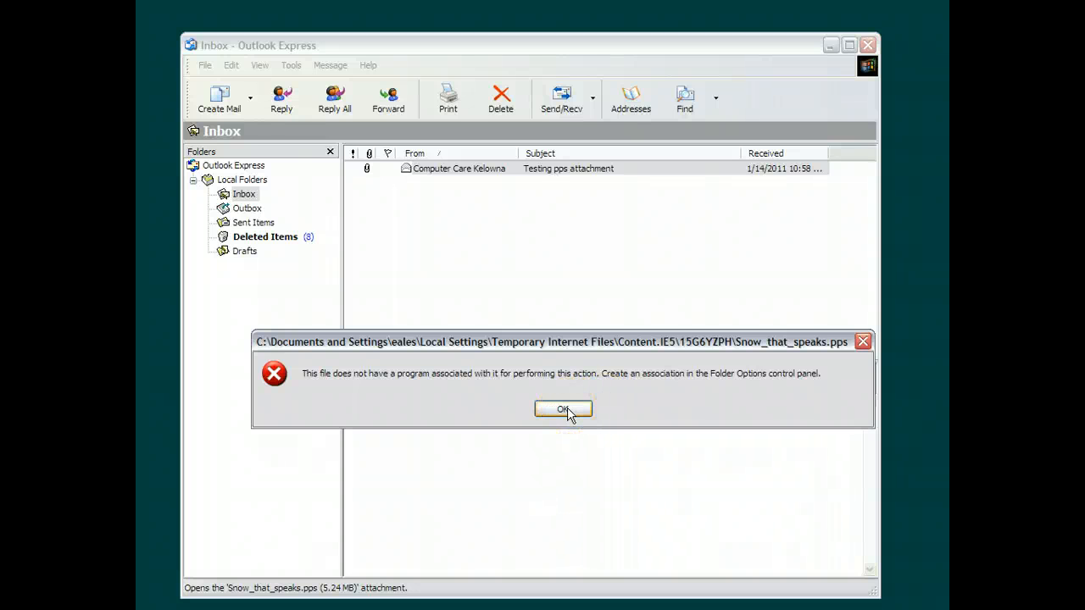
left_click(563, 408)
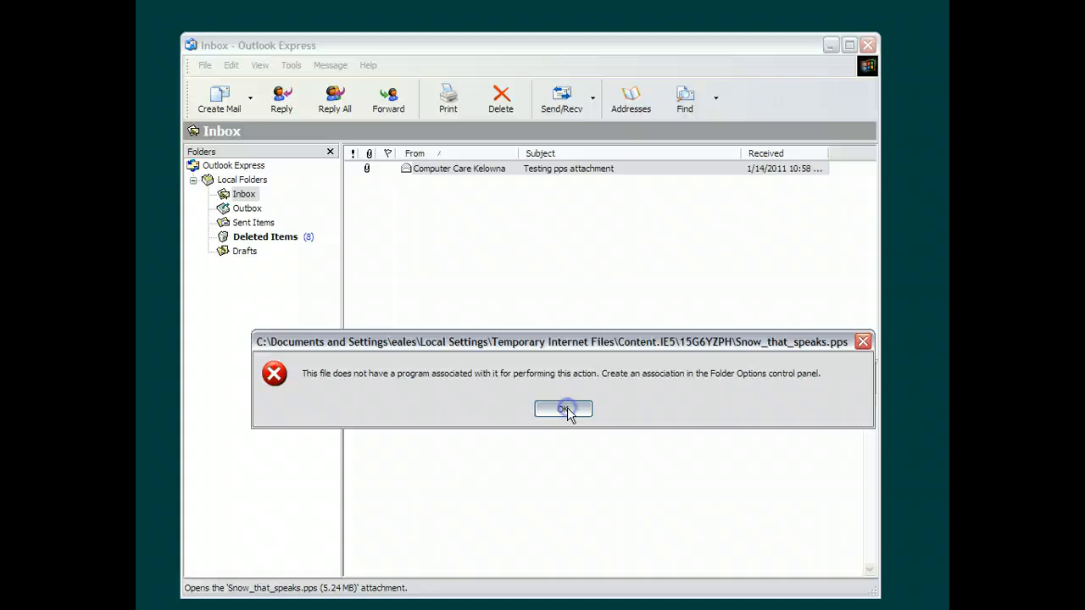
left_click(563, 408)
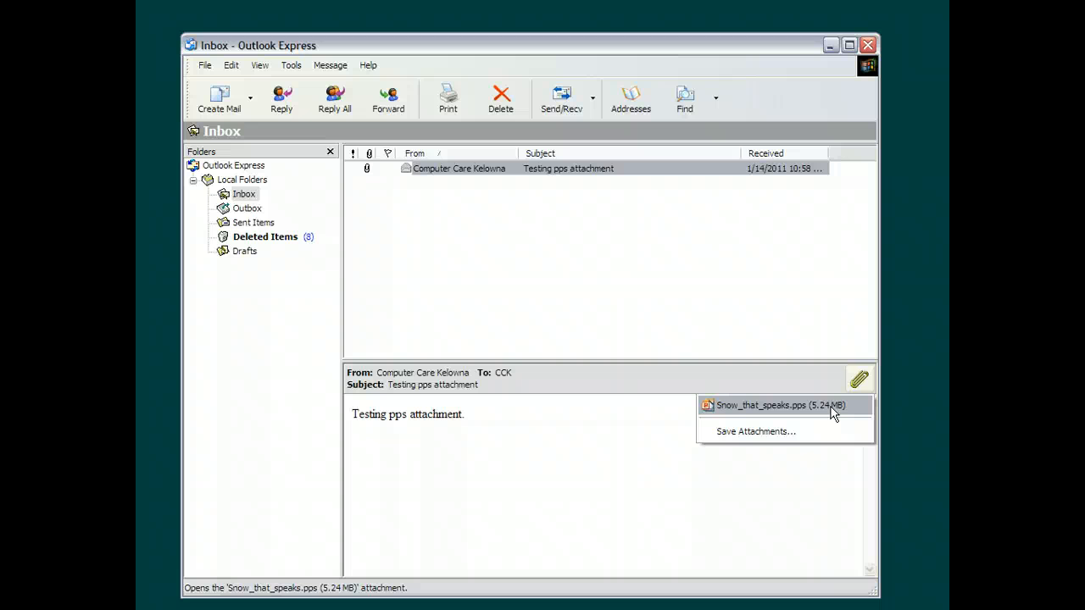
- Save the Snow_that_speaks.pps attachment into the Desktop folder via Save Attachments
left_click(755, 431)
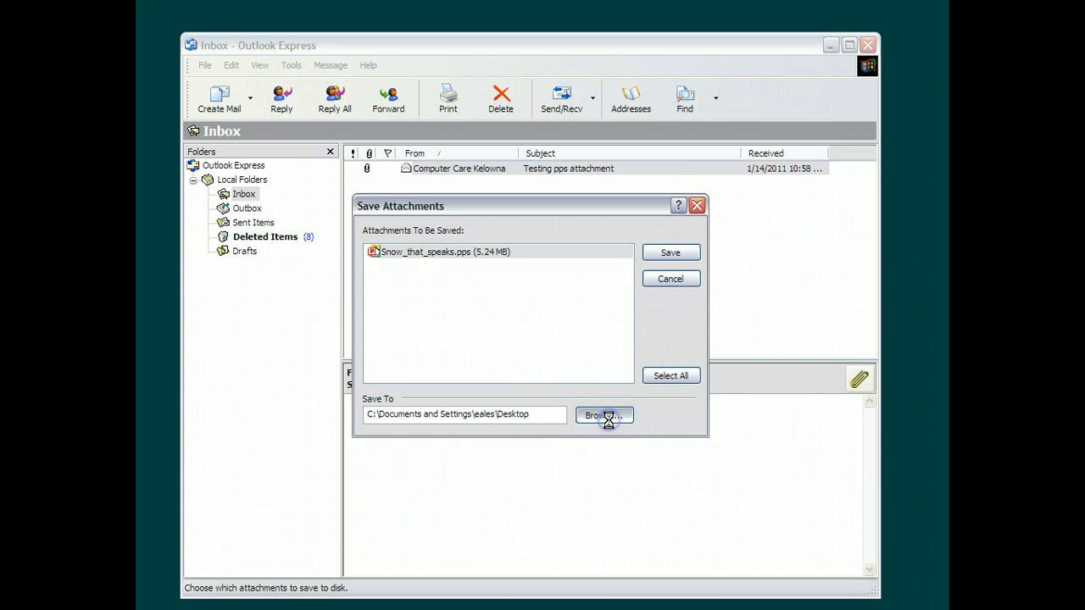
left_click(603, 415)
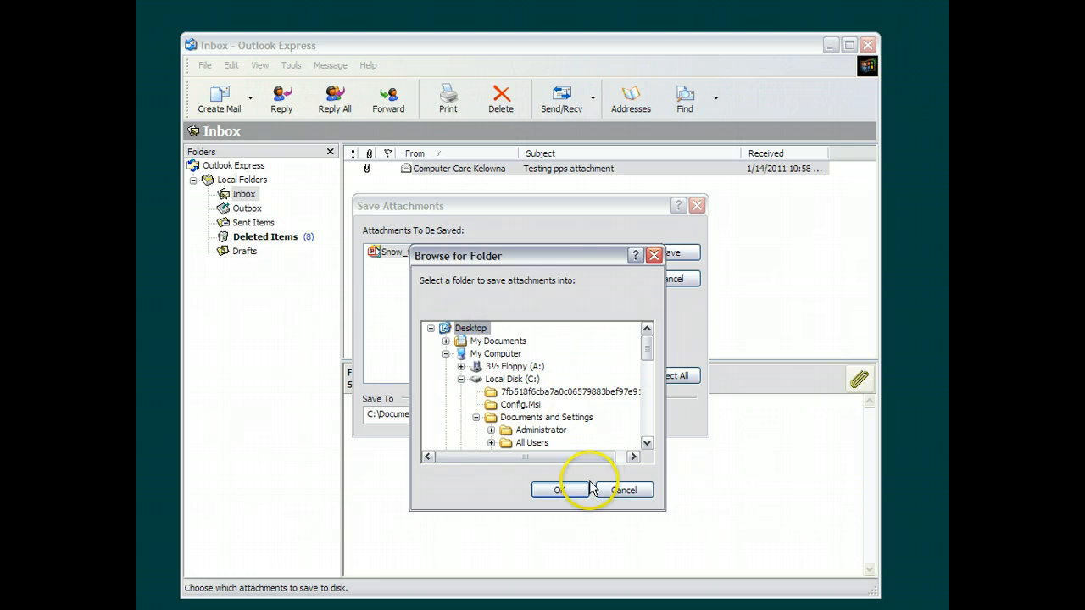
left_click(556, 490)
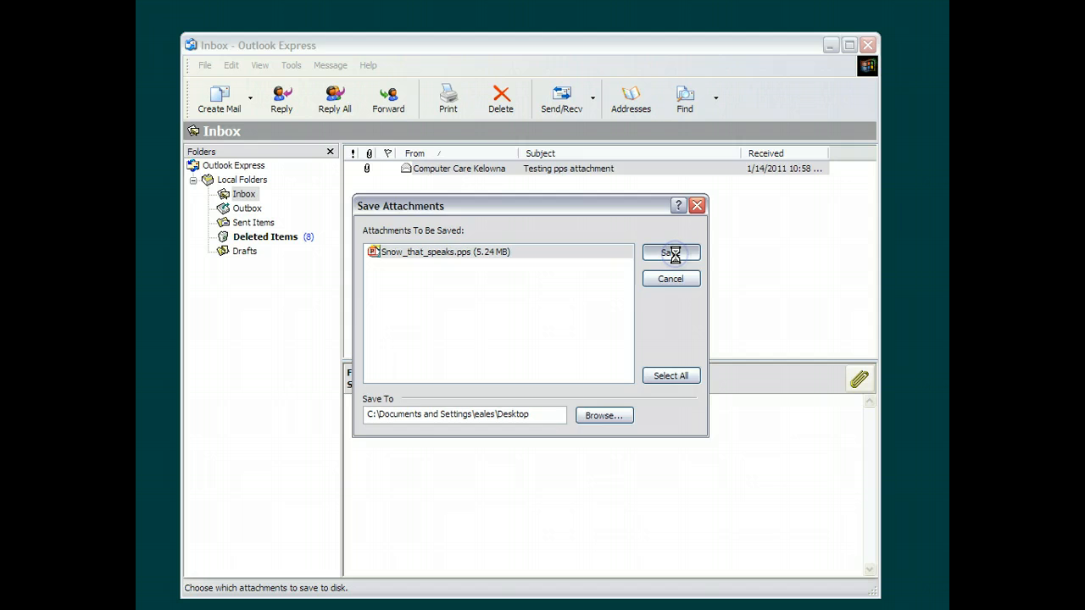
left_click(670, 252)
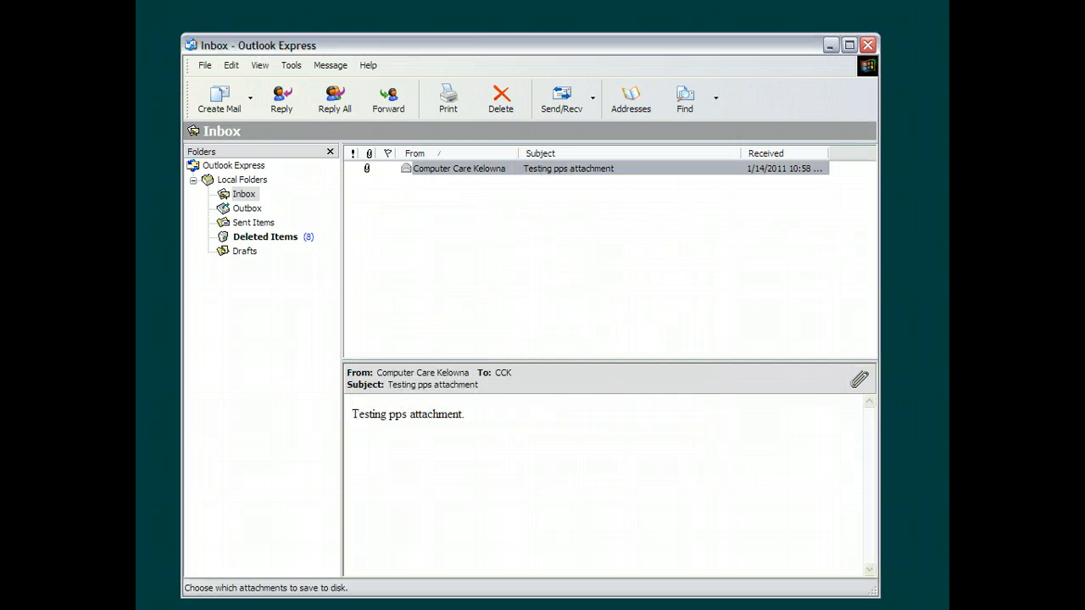
mouse_move(868, 45)
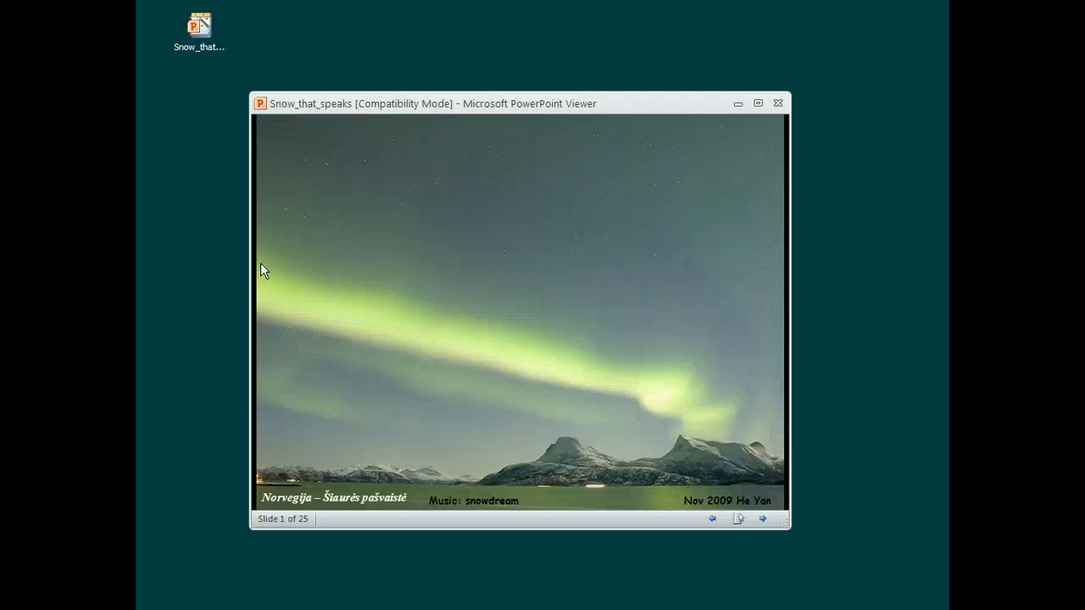
mouse_move(777, 102)
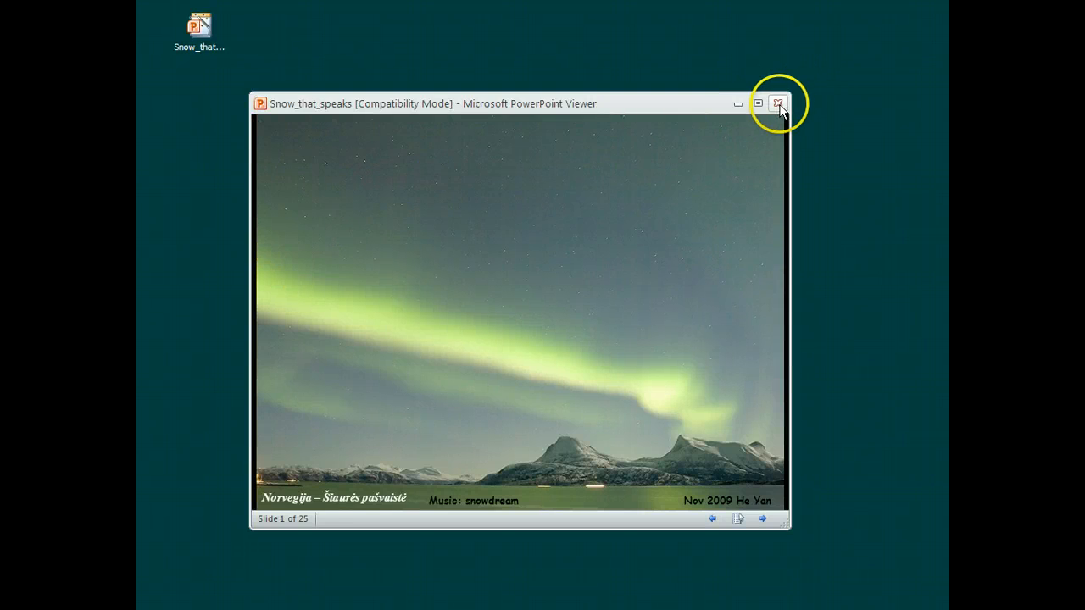
- Close the Snow_that_speaks slide show in PowerPoint Viewer, returning to the desktop
left_click(778, 103)
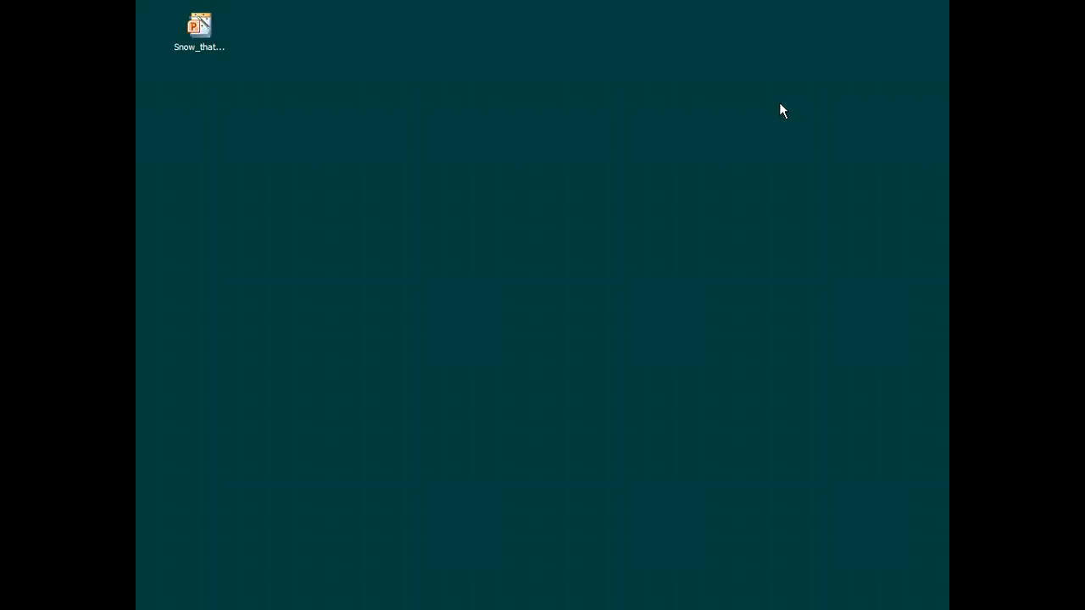
right_click(199, 25)
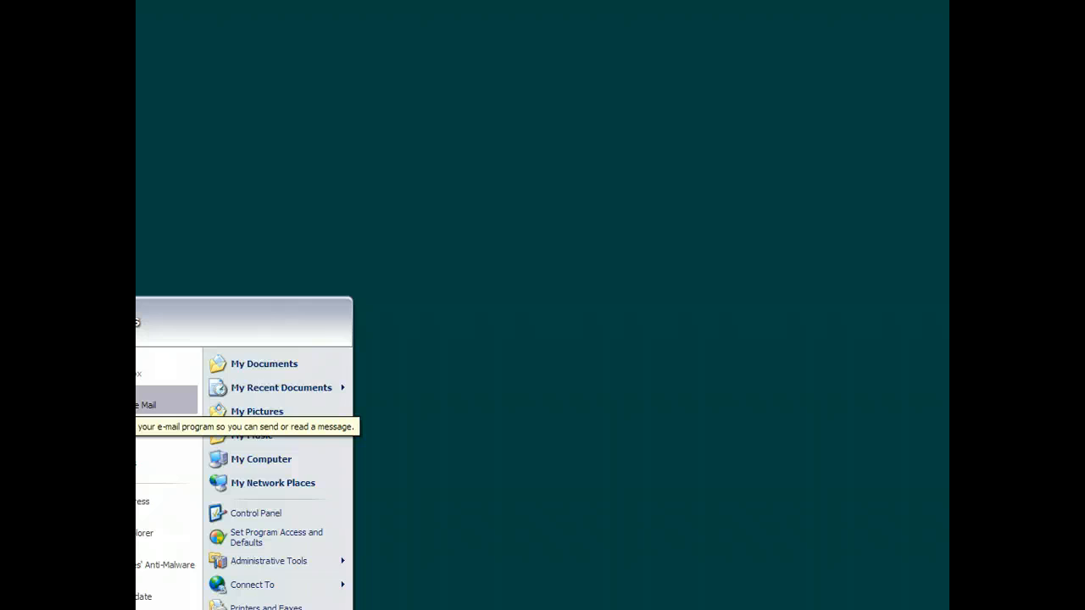
- Launch Windows Live Mail and drag the Snow_that_speaks.pps attachment onto the desktop
left_click(144, 404)
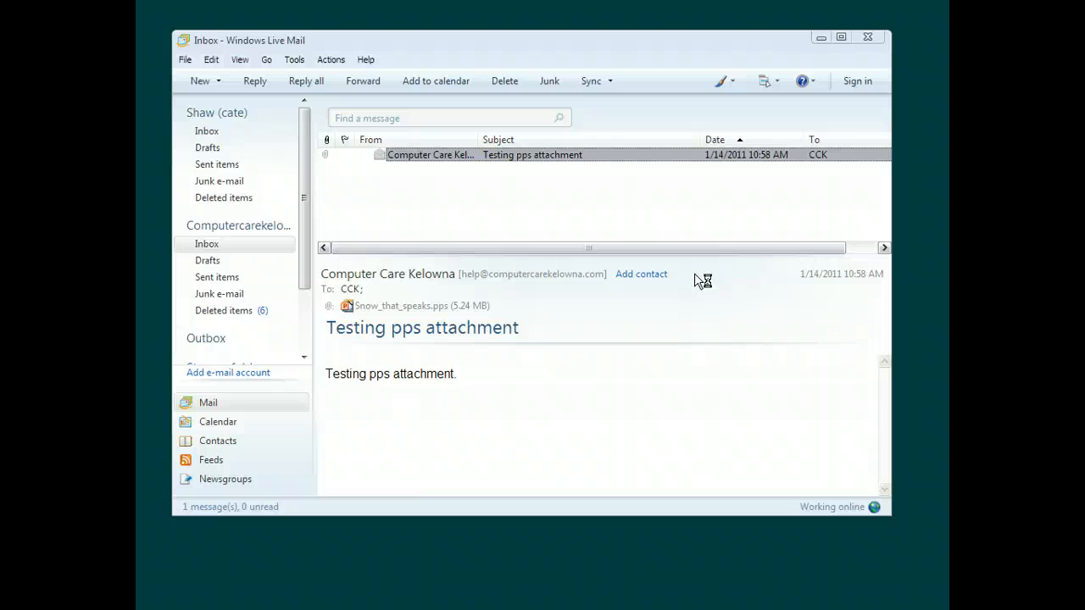
mouse_move(436, 159)
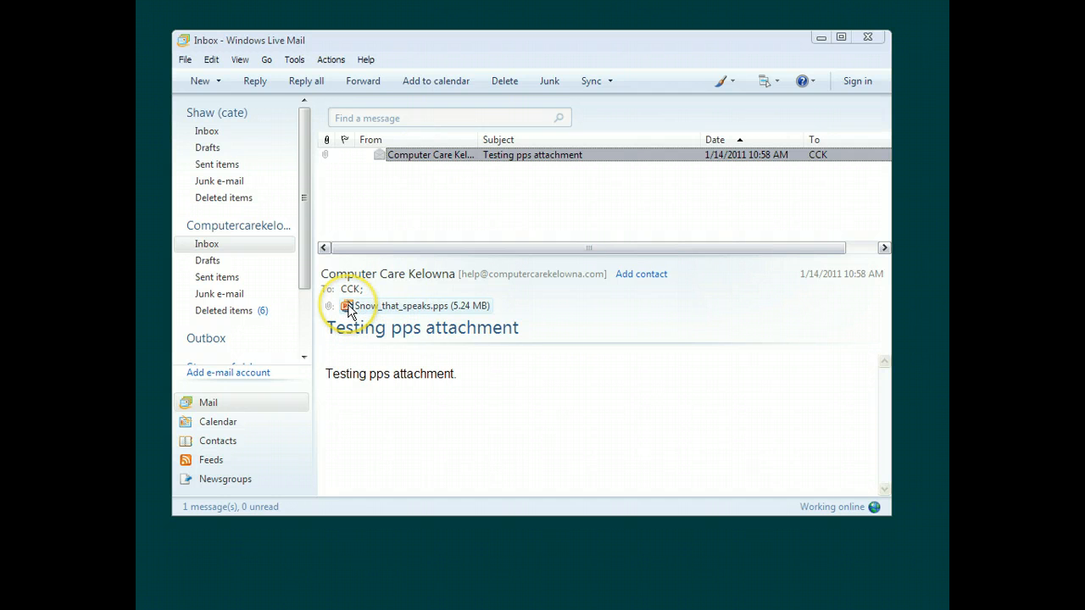
mouse_move(379, 308)
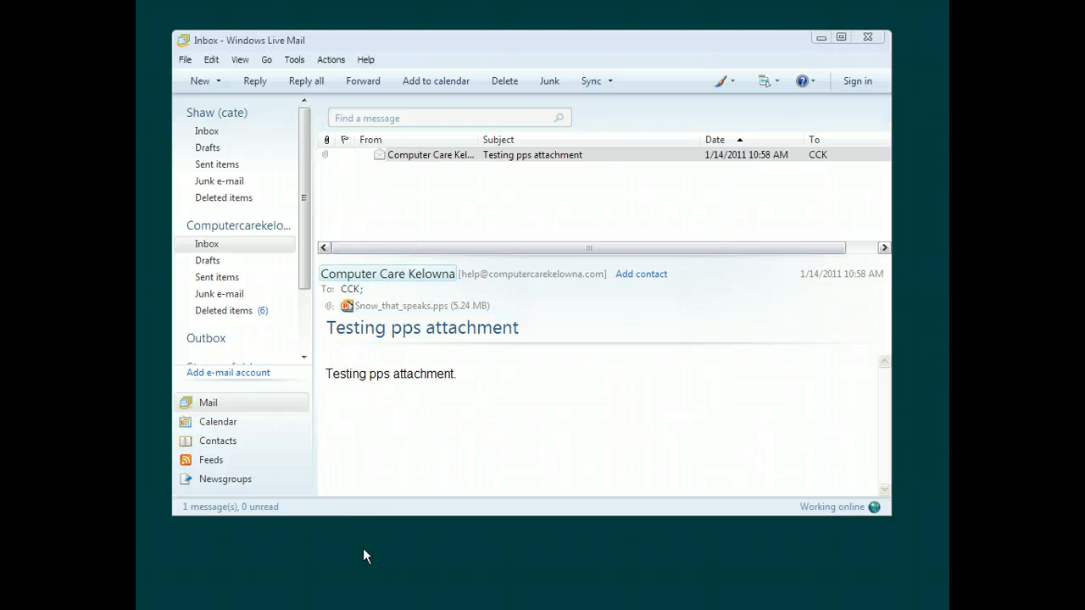
left_click_drag(415, 305, 317, 581)
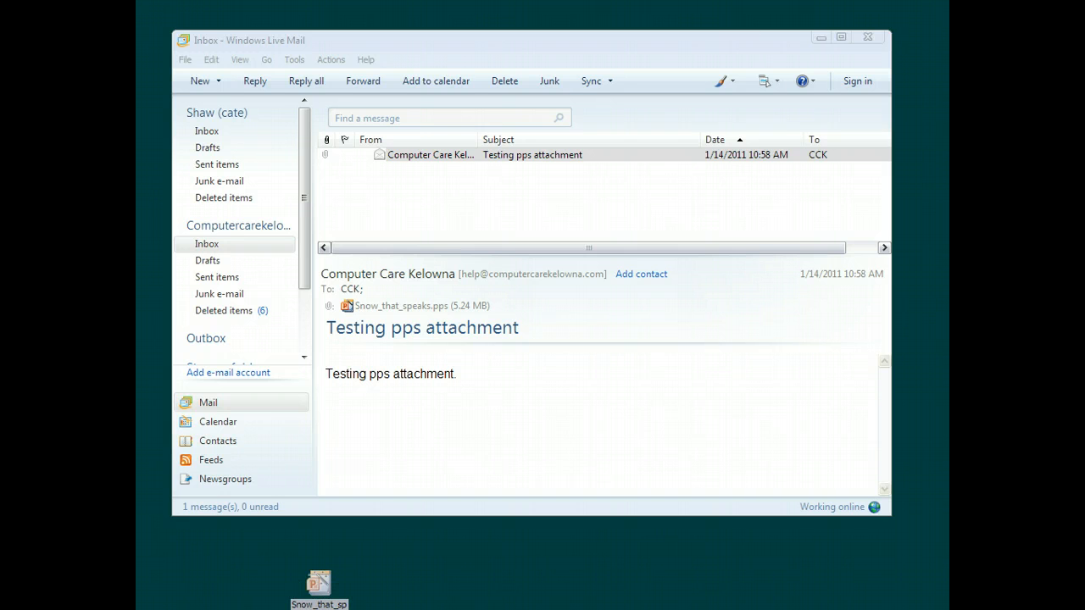
- Play the desktop Snow_that_speaks.pps copy in PowerPoint Viewer, then close the viewer
double_click(319, 585)
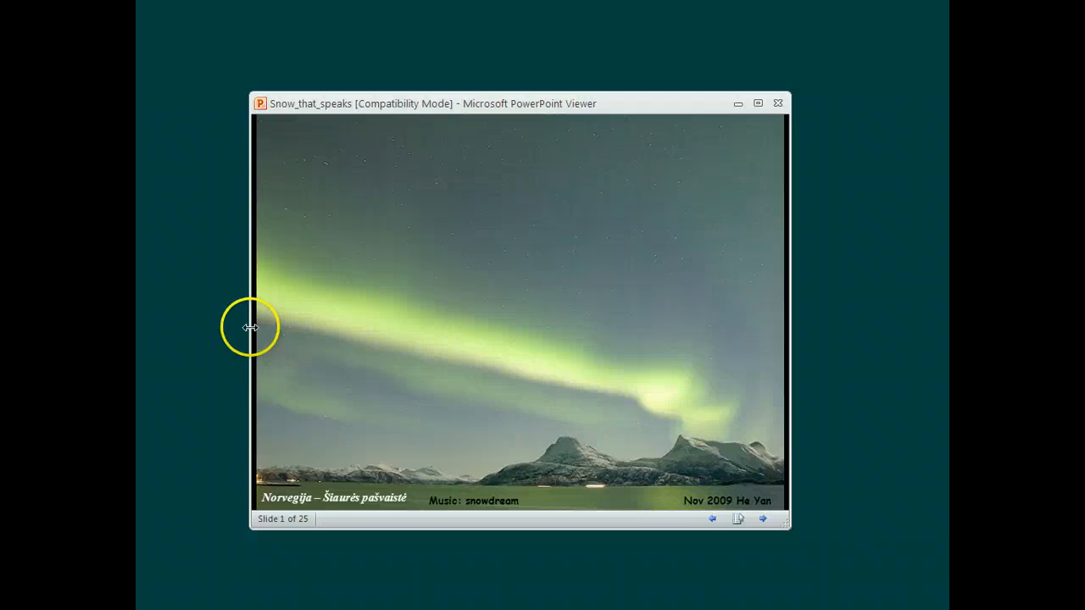
mouse_move(777, 103)
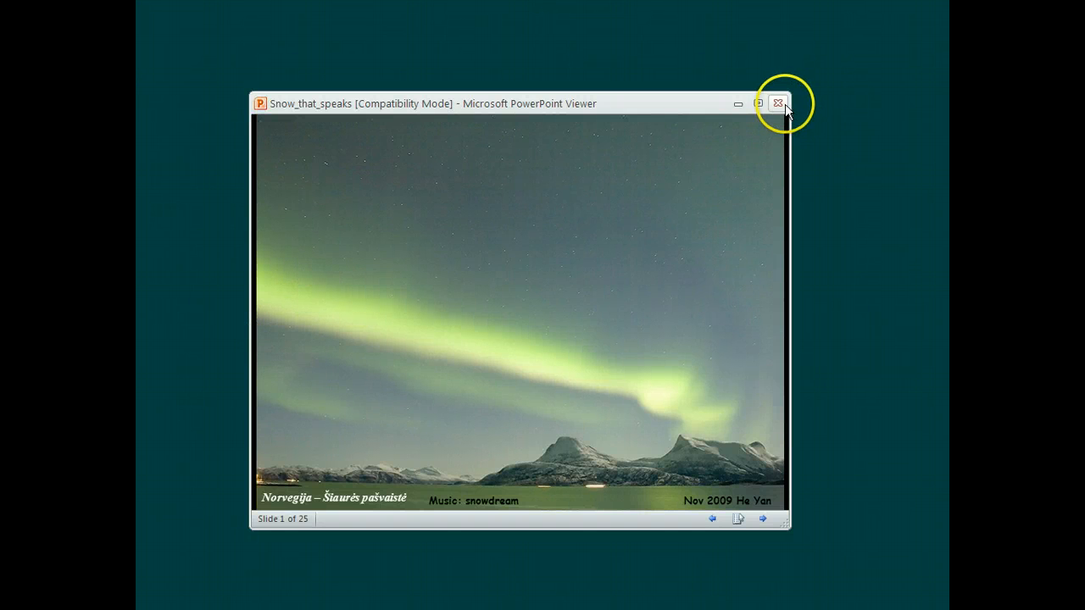
left_click(776, 102)
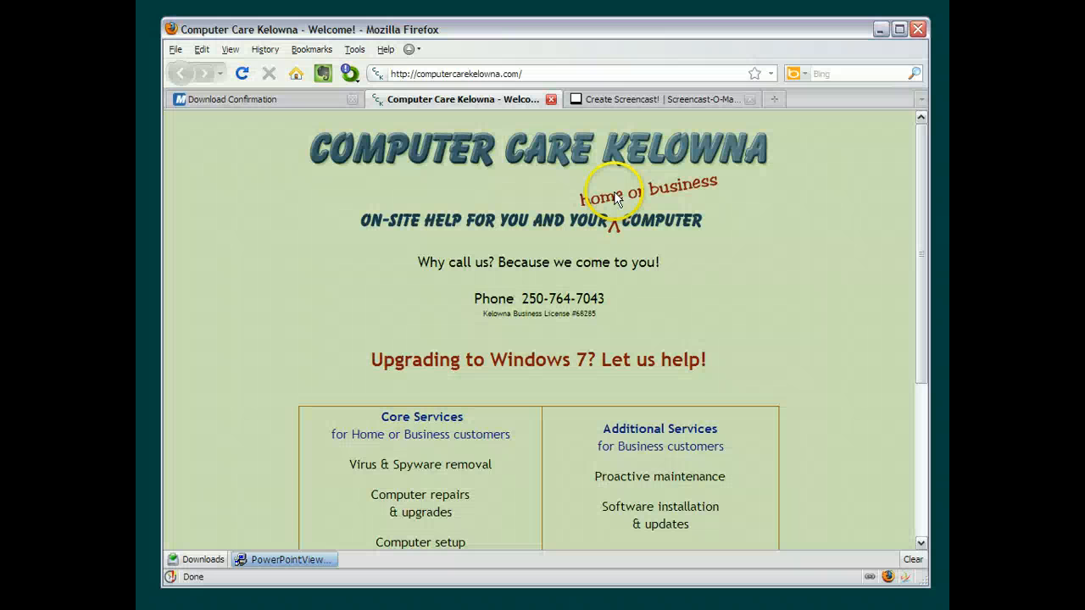